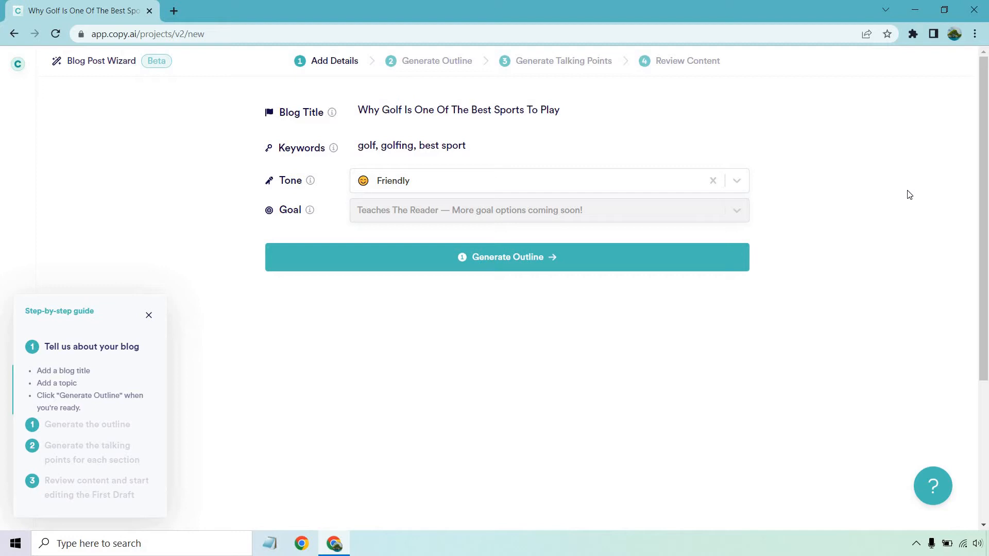
mouse_move(910, 201)
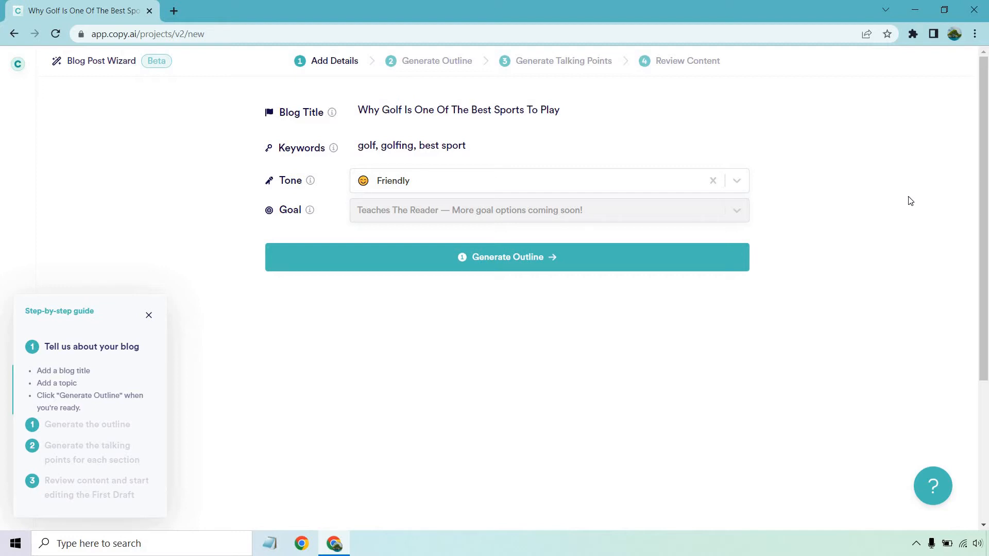
mouse_move(310, 210)
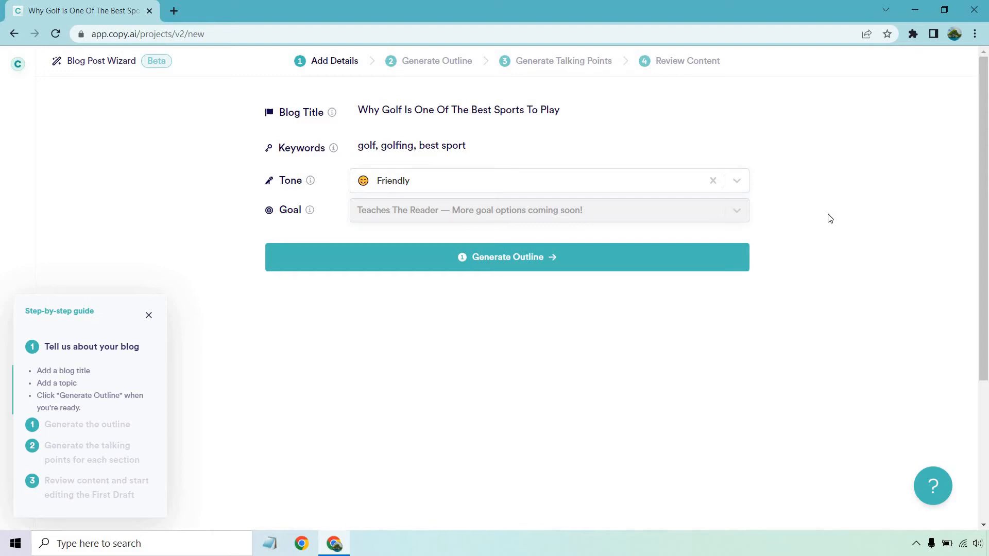
- Generate the outline of section headings and review the sections on patience, practice, perseverance and health benefits
left_click(507, 257)
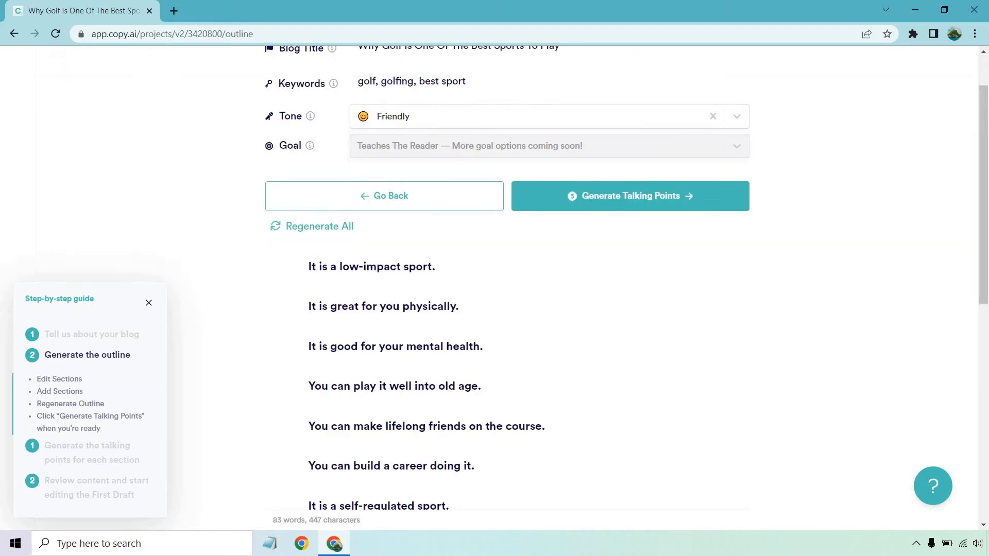
scroll("down", 3)
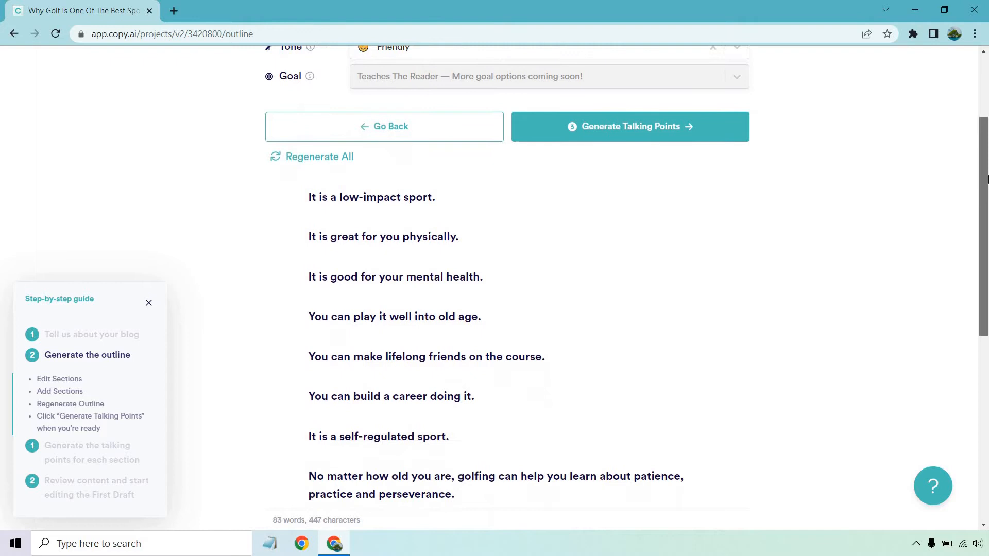
scroll("down", 3)
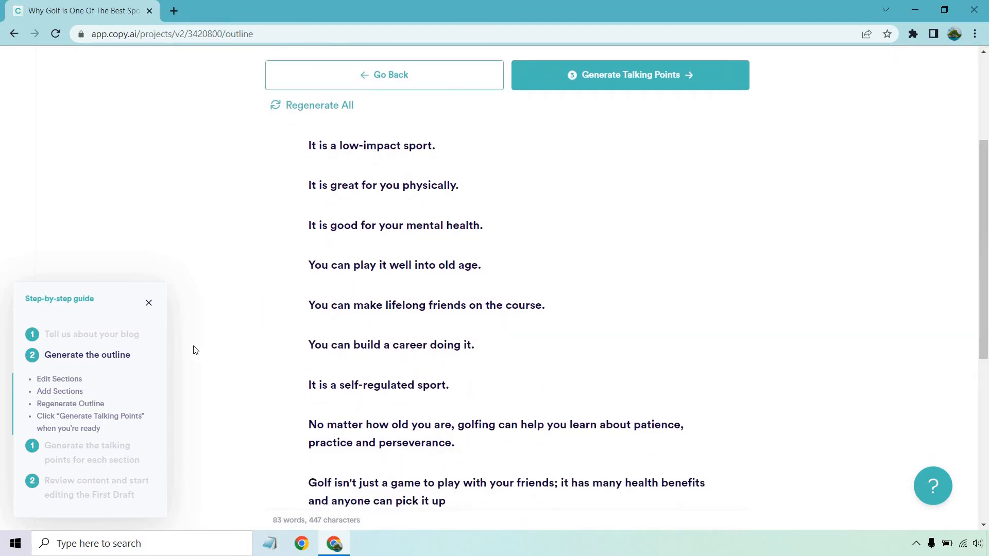
mouse_move(103, 382)
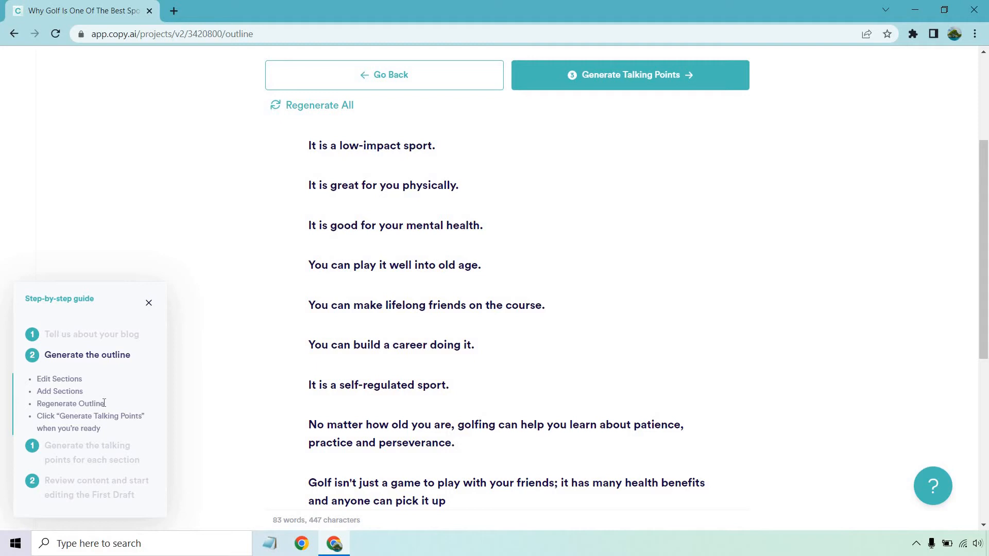
mouse_move(105, 406)
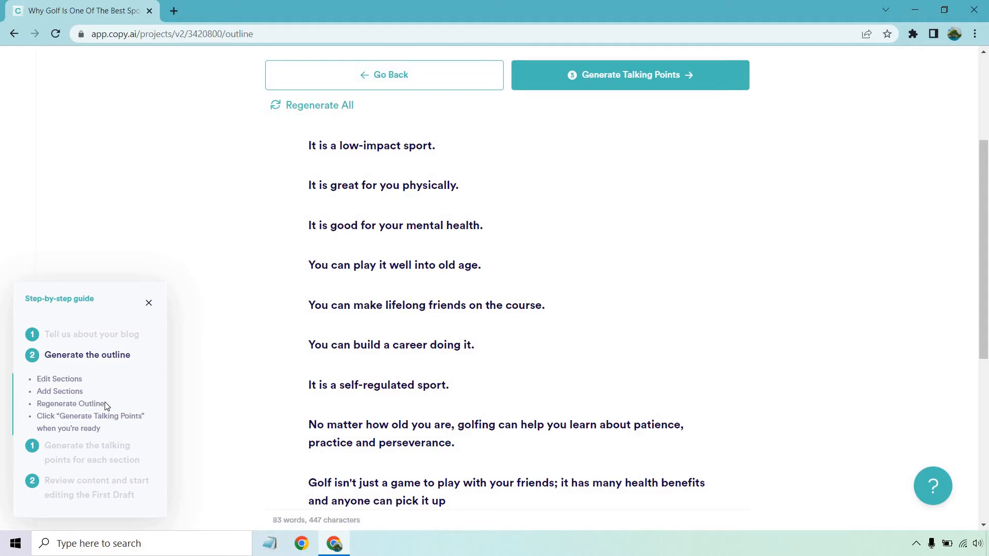
mouse_move(802, 333)
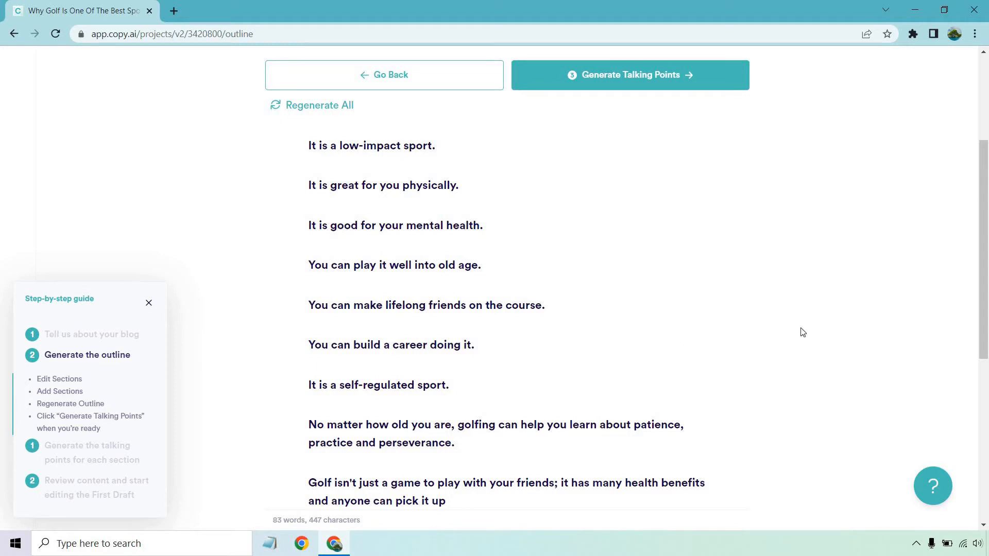
mouse_move(931, 329)
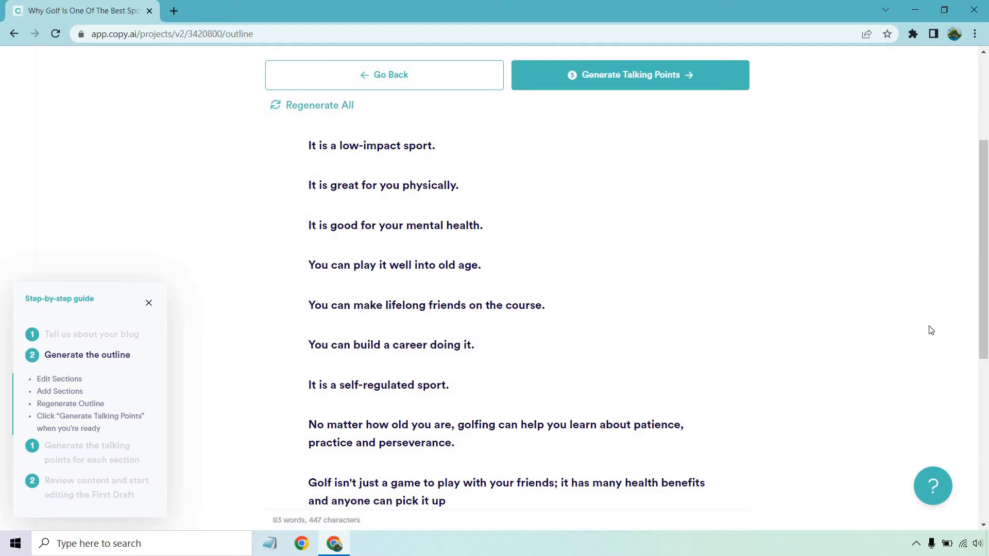
mouse_move(886, 322)
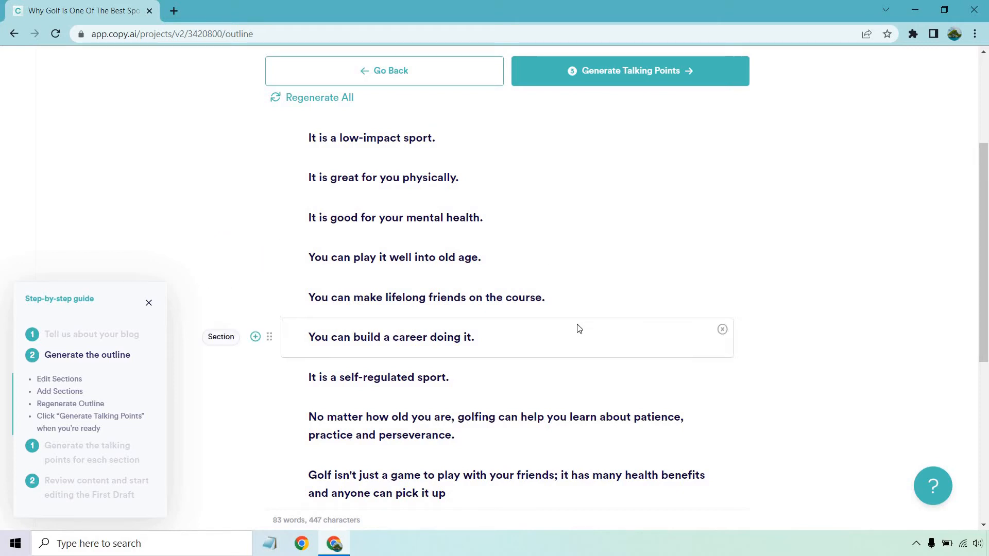
- Remove the 'It is a self-regulated sport' section and add 'Golf is easy on the joints and back.'
scroll("down", 3)
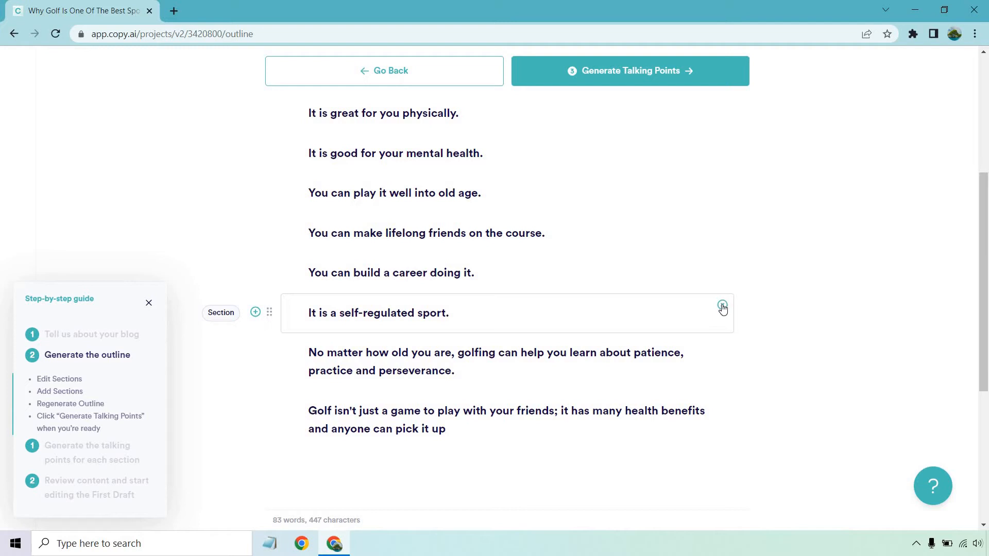
left_click(722, 307)
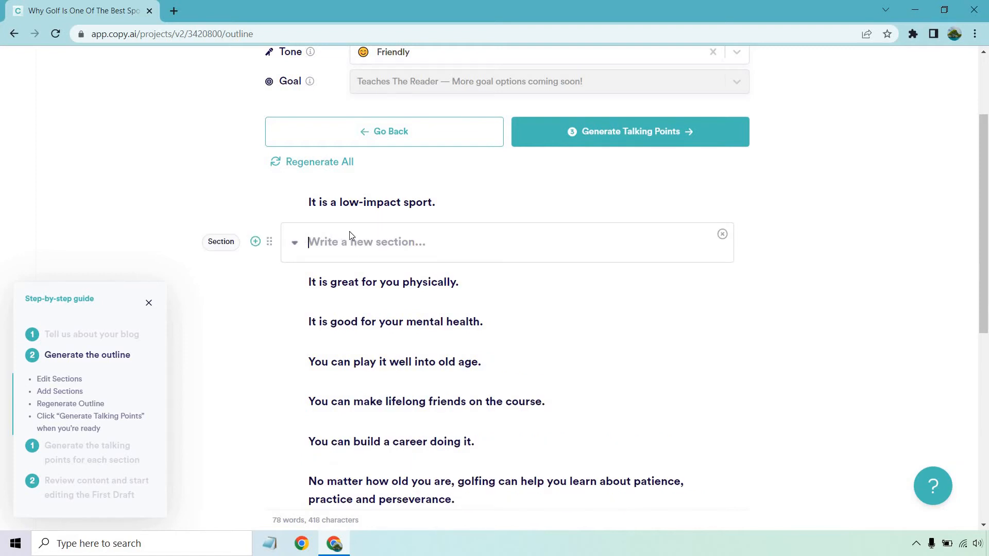
type("Golf is easy on the joints and ba")
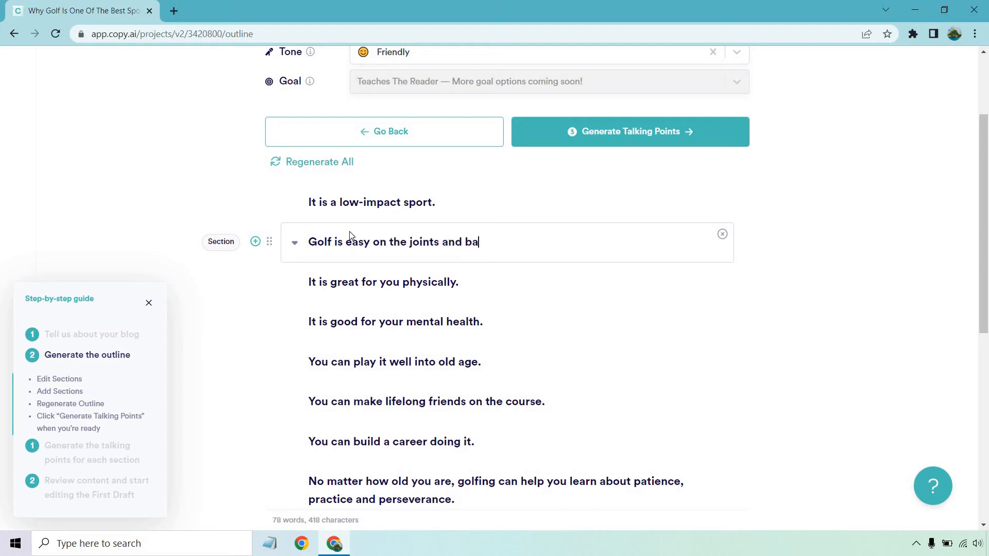
type("ck.")
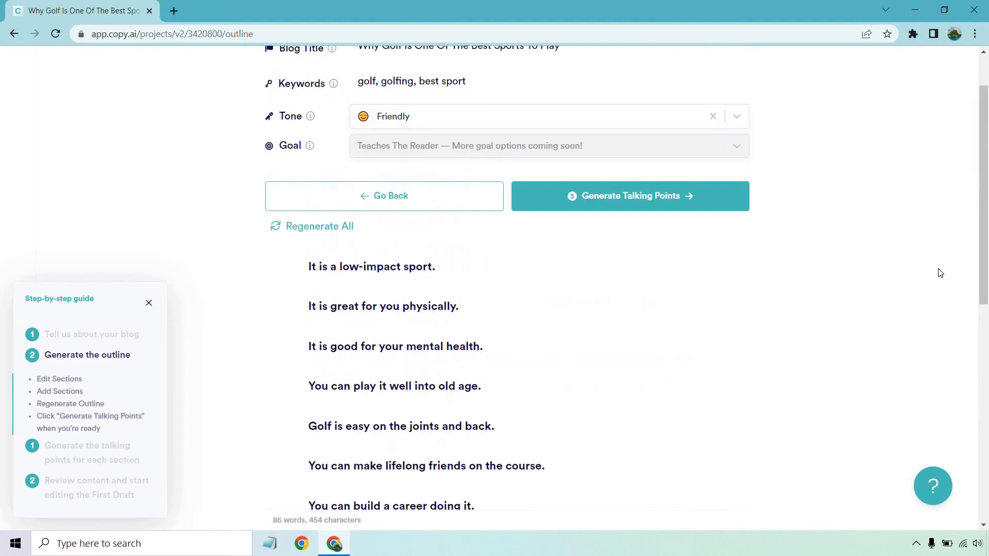
scroll("down", 3)
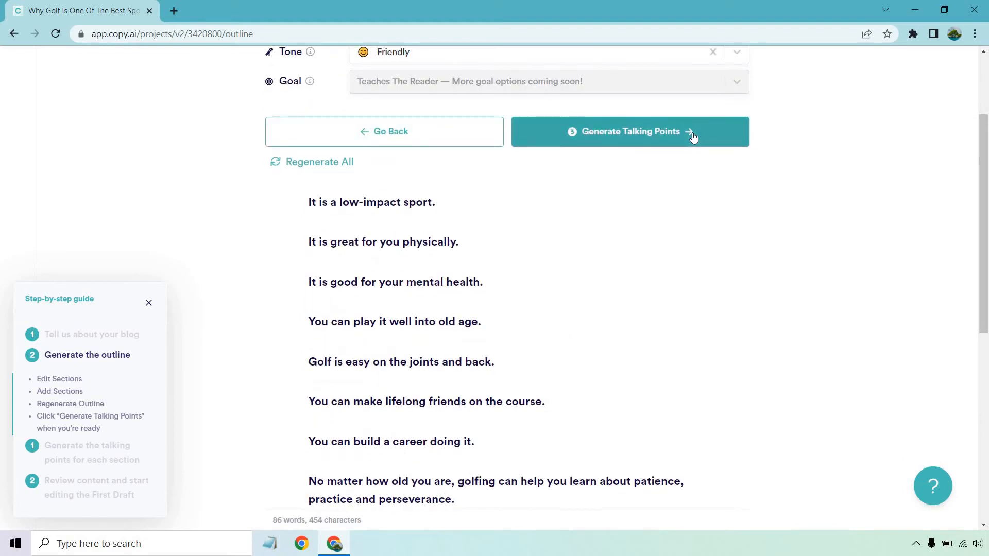
- Generate talking points for every section and delete the duplicate low-impact sport point
left_click(630, 131)
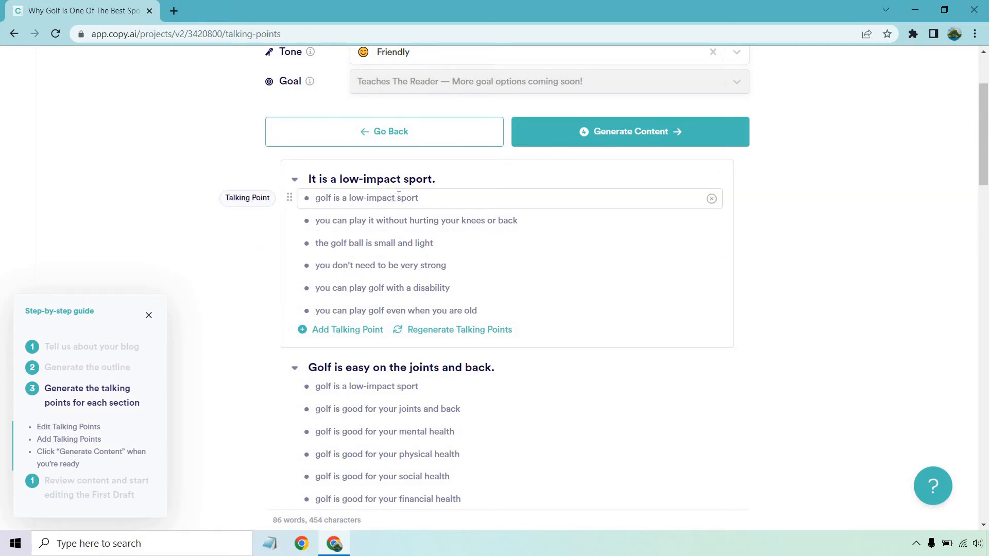
left_click(712, 198)
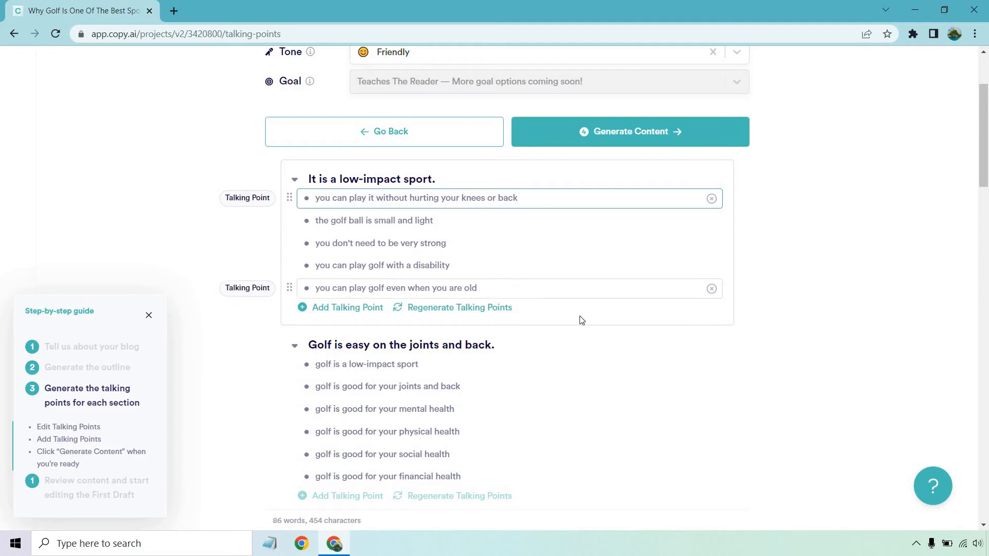
scroll("down", 3)
type("your ")
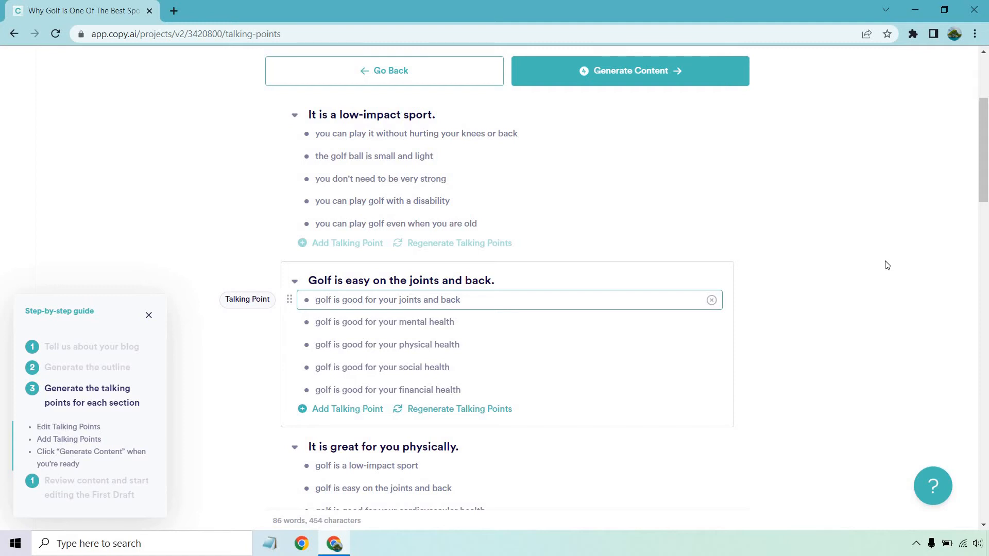
- Remove the 'Golf is easy on the joints and back' section and the repeated low-impact sport point
scroll("down", 3)
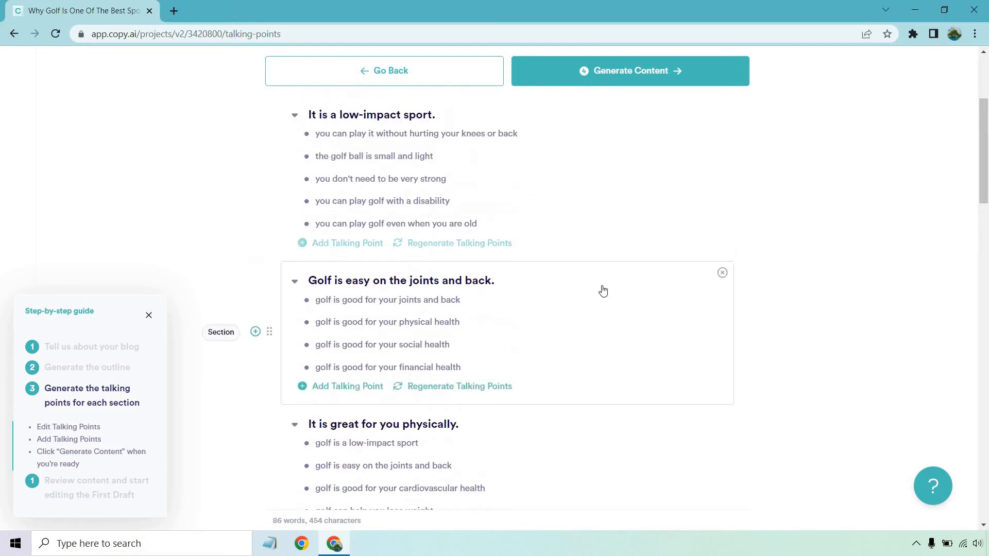
left_click(722, 272)
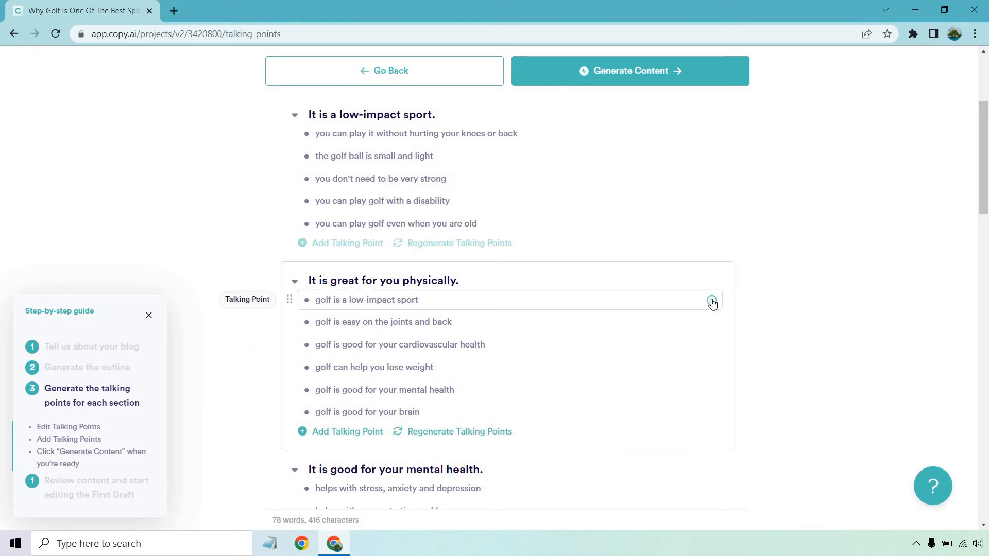
left_click(712, 300)
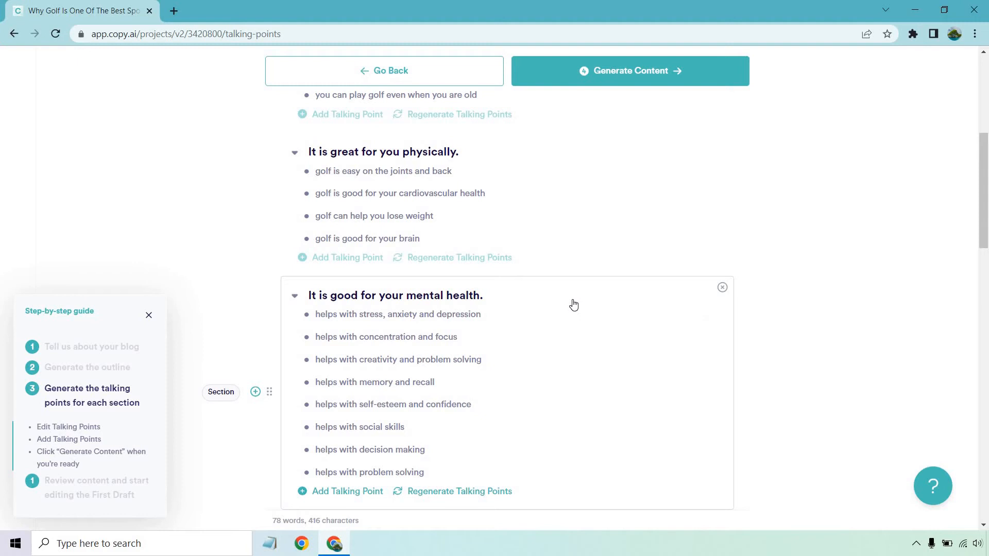
scroll("down", 3)
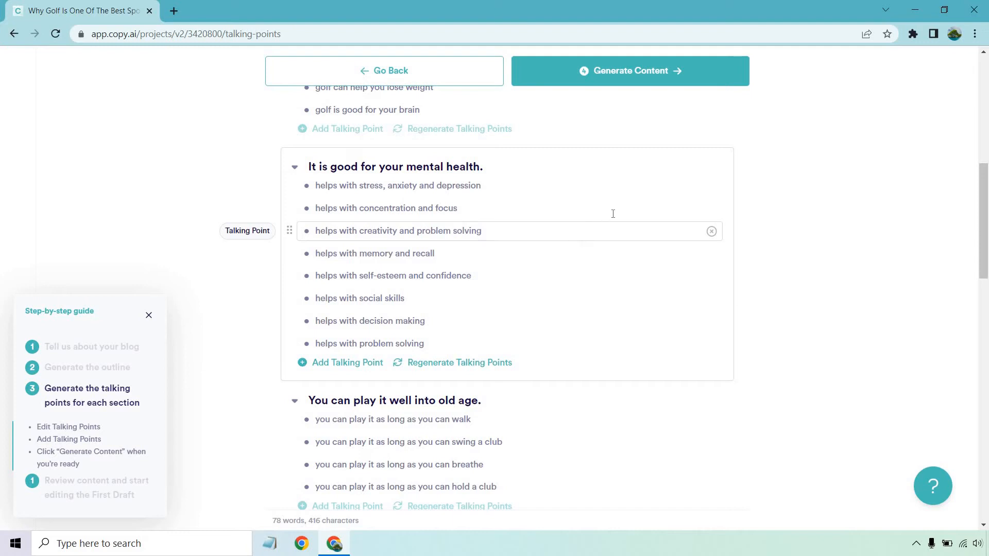
scroll("down", 3)
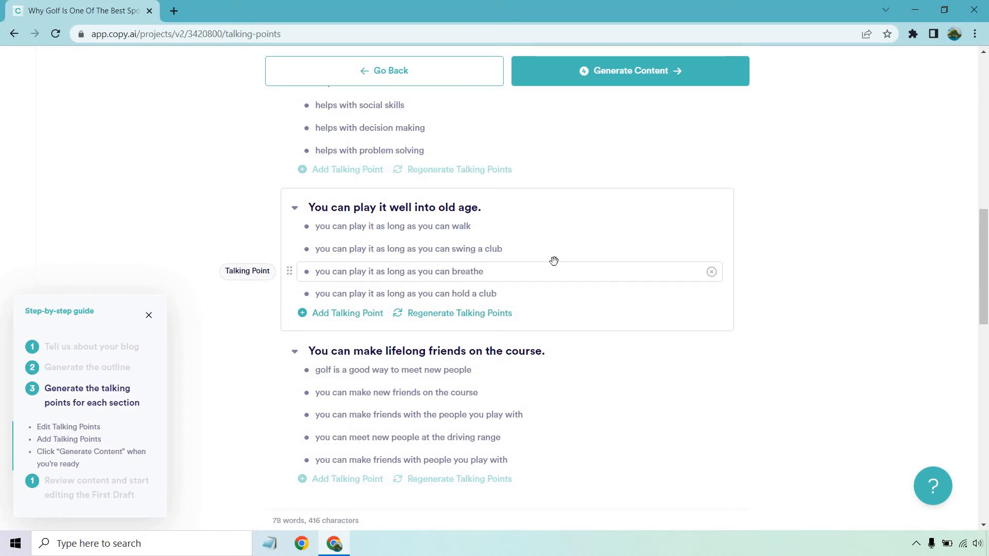
mouse_move(564, 287)
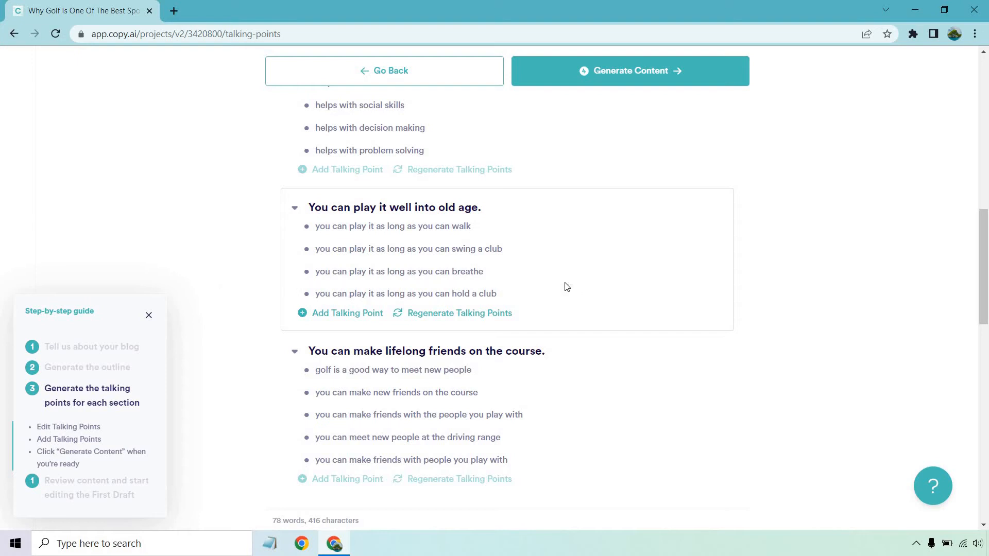
scroll("down", 3)
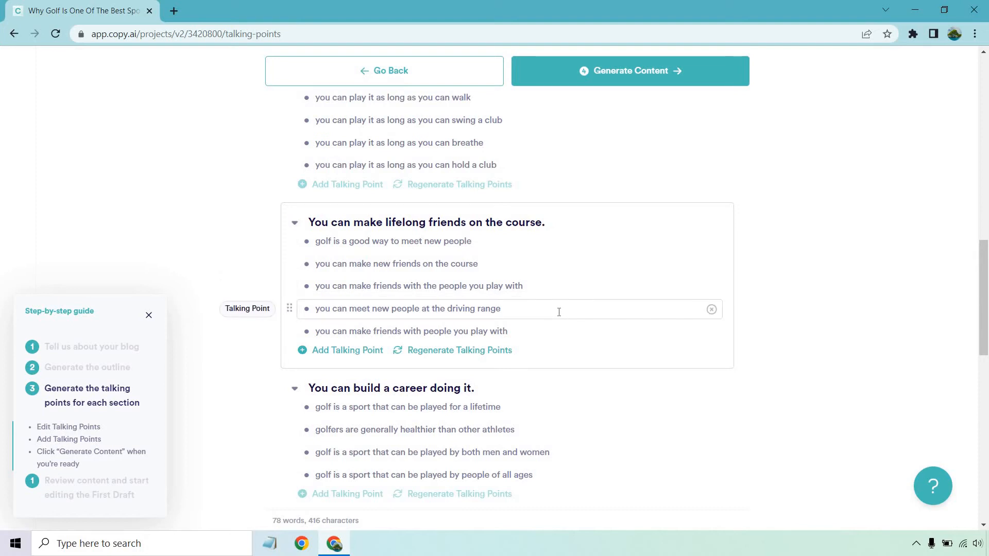
scroll("down", 3)
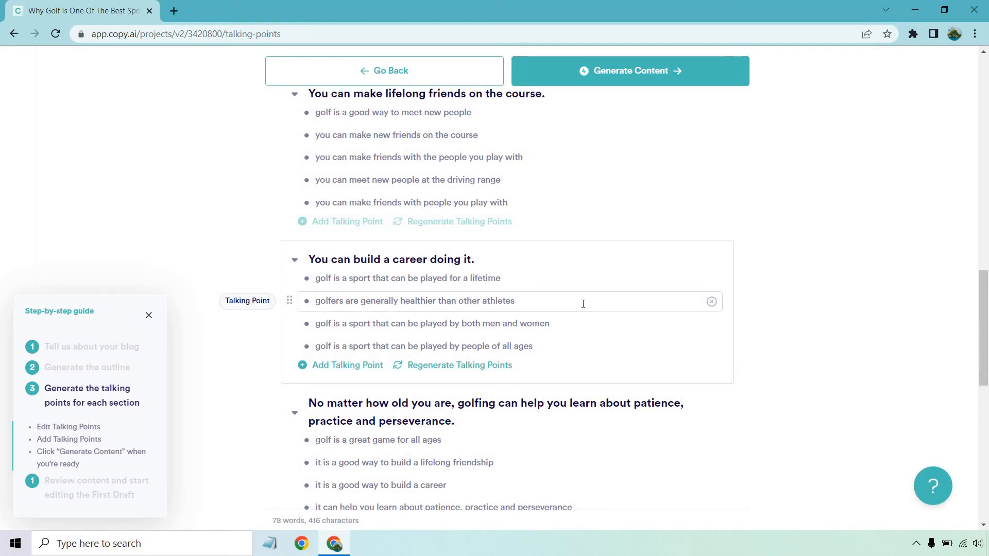
scroll("down", 3)
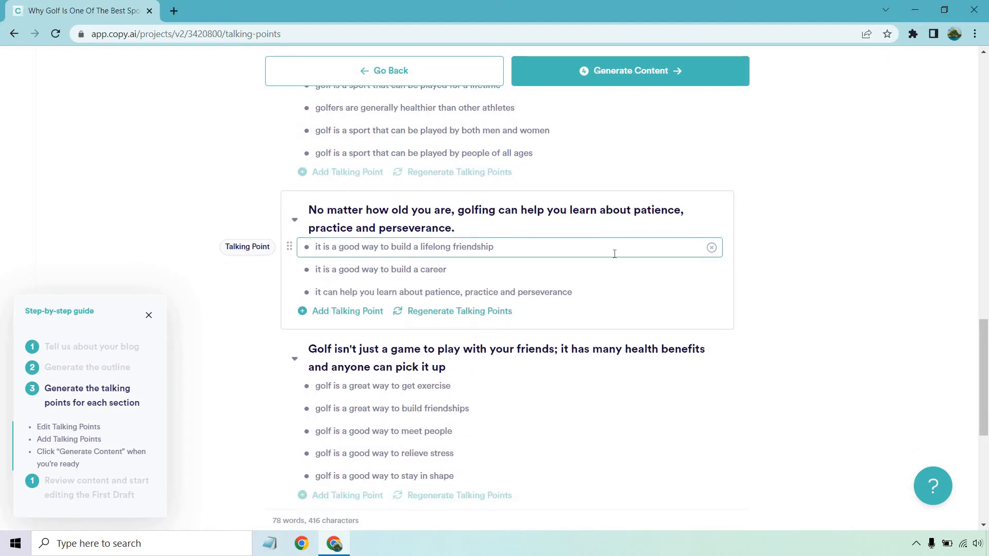
scroll("down", 3)
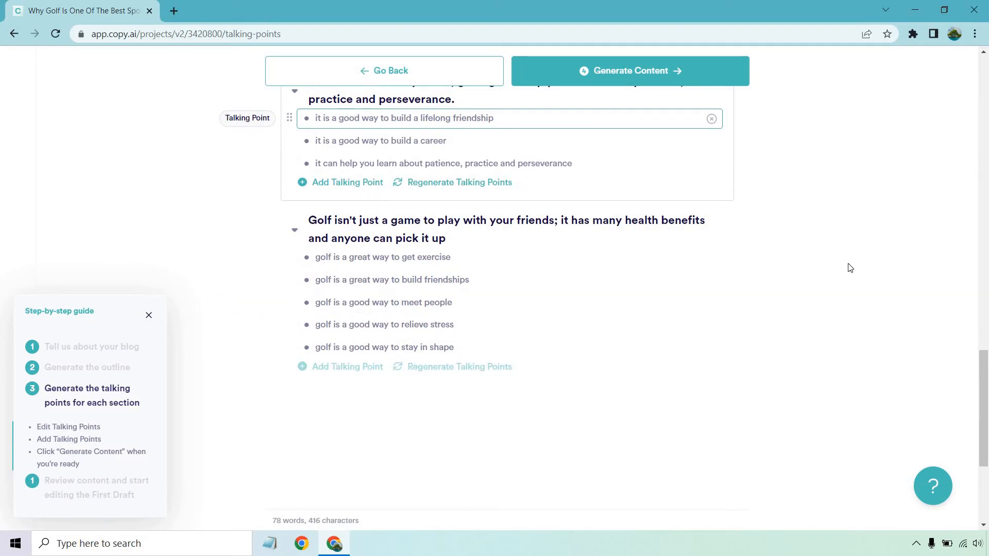
scroll("down", 3)
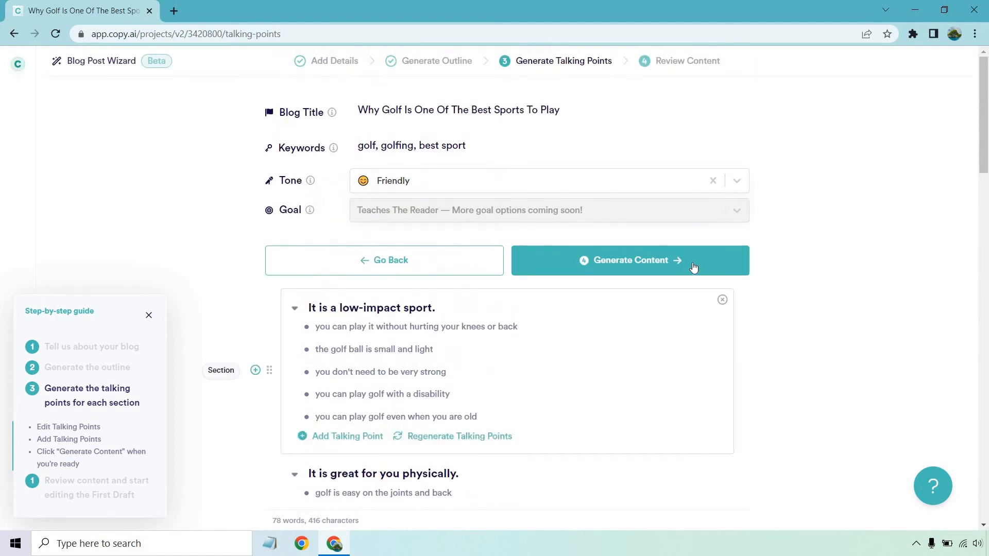
- Generate full paragraphs for every golf section (~851 words) and read through the drafted content
left_click(629, 259)
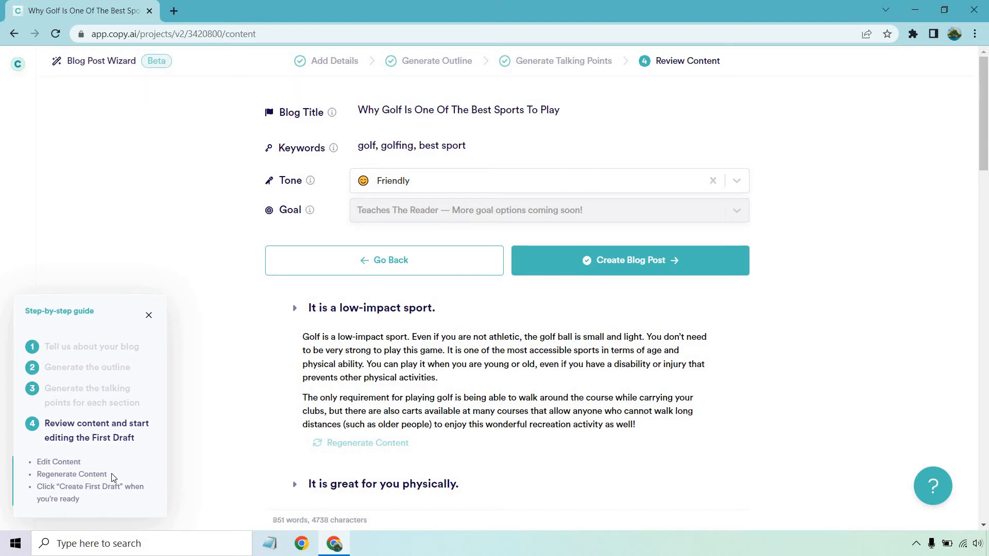
mouse_move(95, 474)
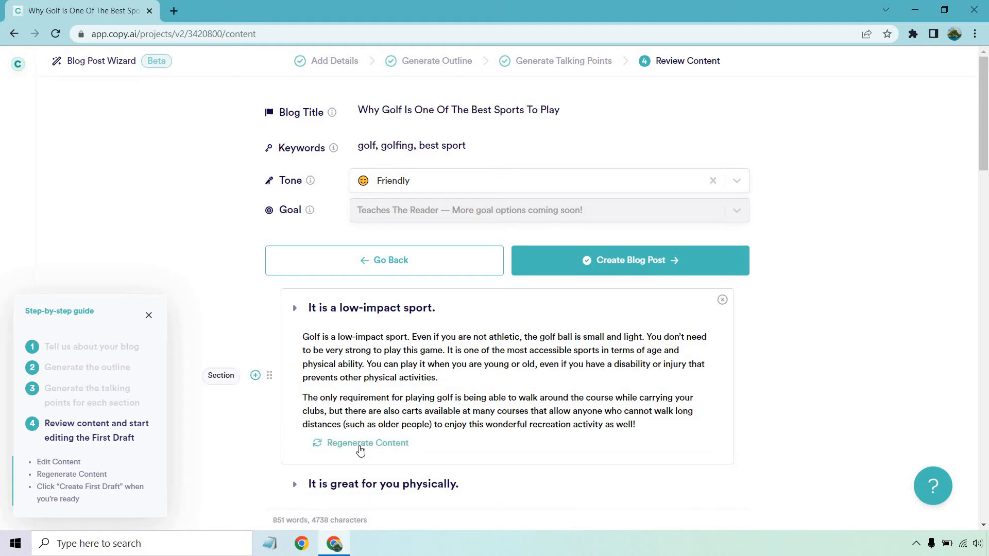
left_click(492, 388)
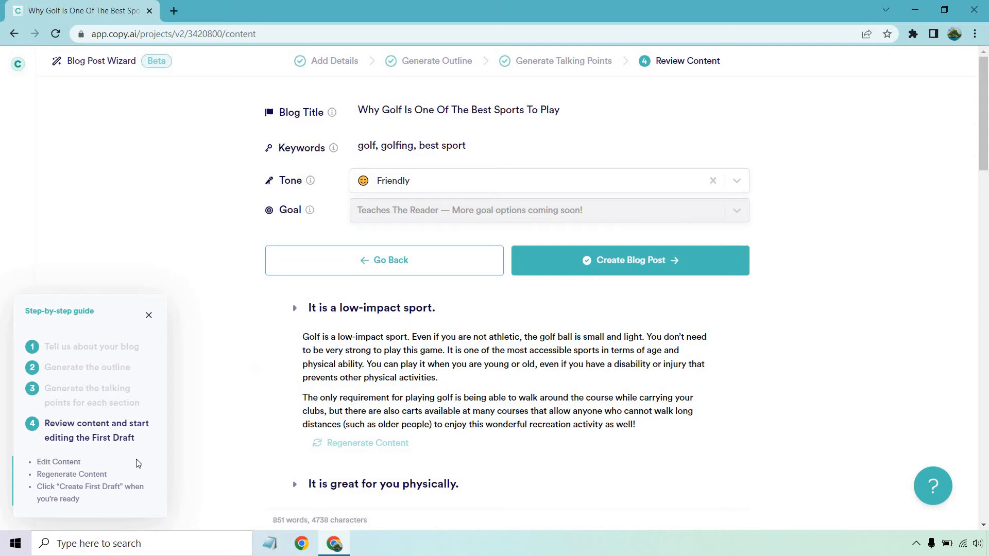
scroll("down", 3)
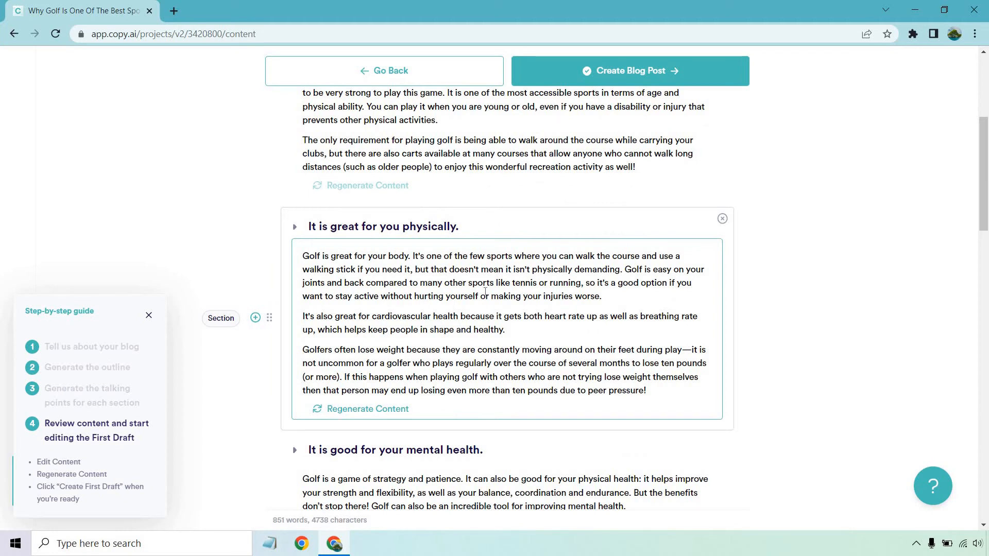
scroll("down", 3)
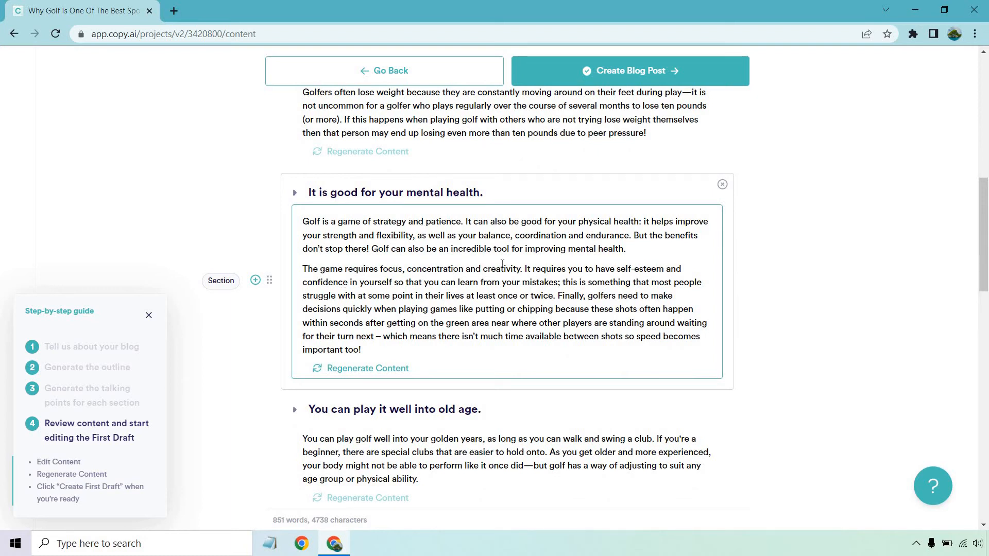
scroll("down", 3)
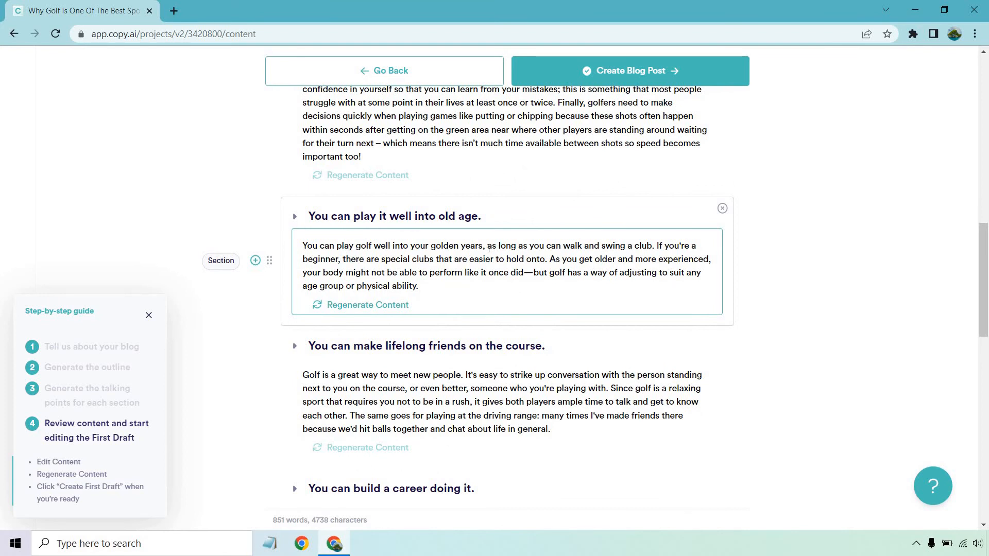
scroll("down", 3)
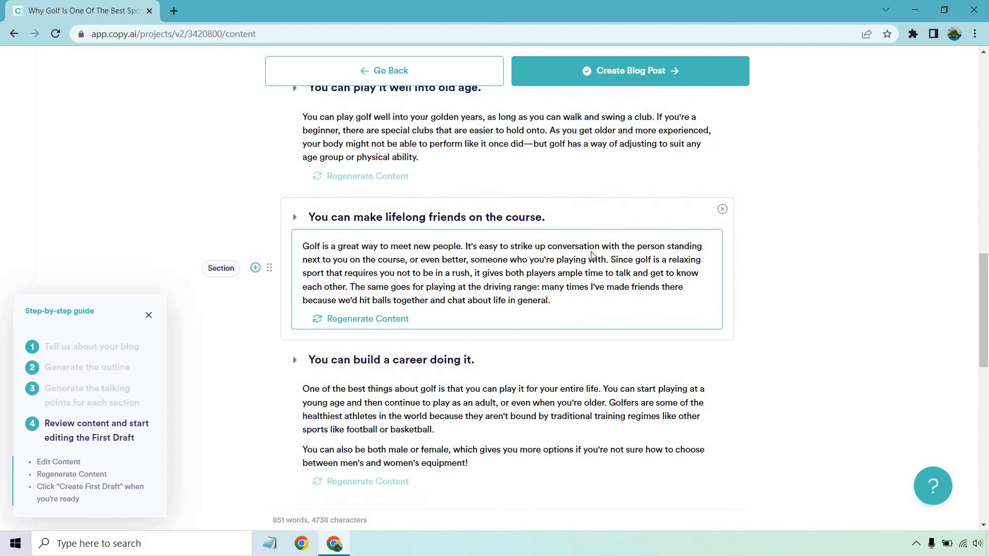
scroll("down", 3)
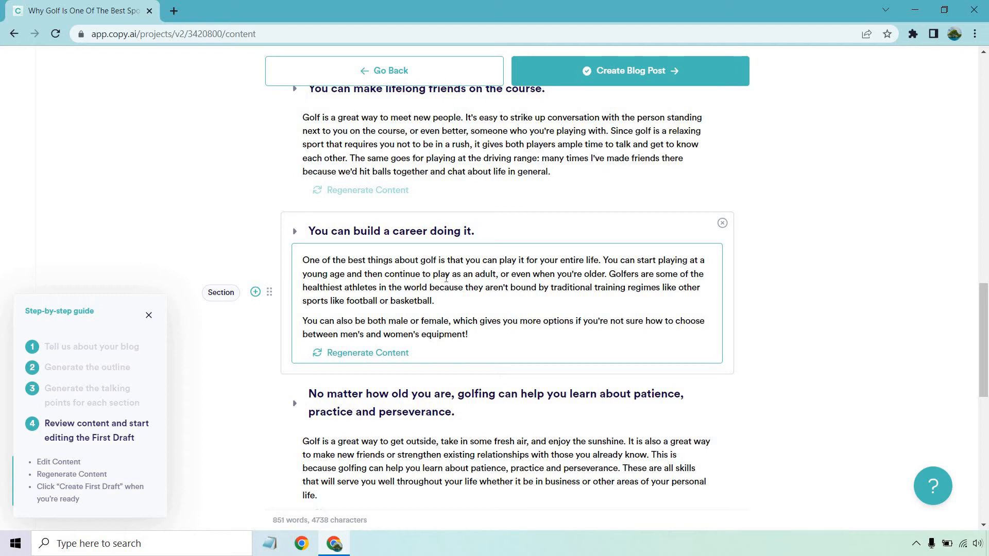
mouse_move(510, 280)
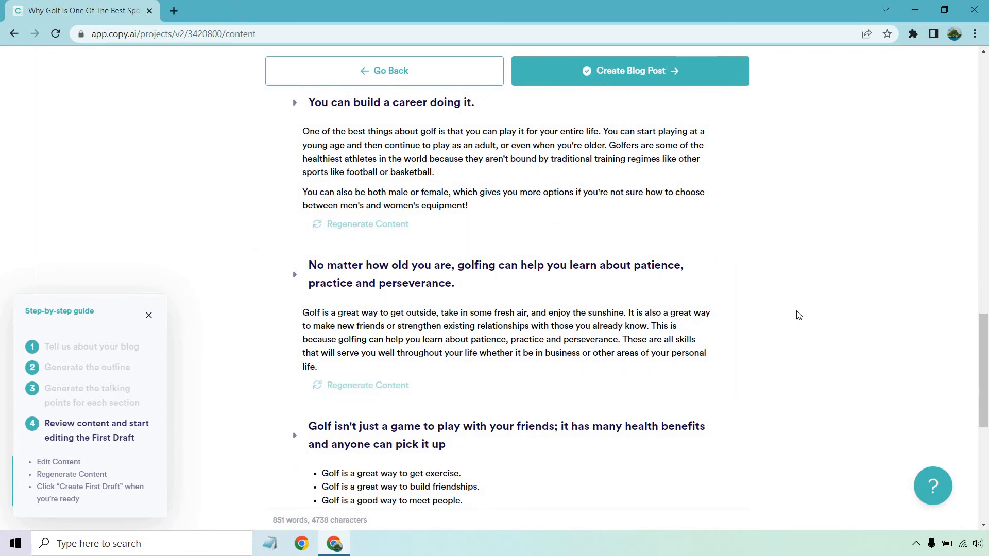
mouse_move(825, 297)
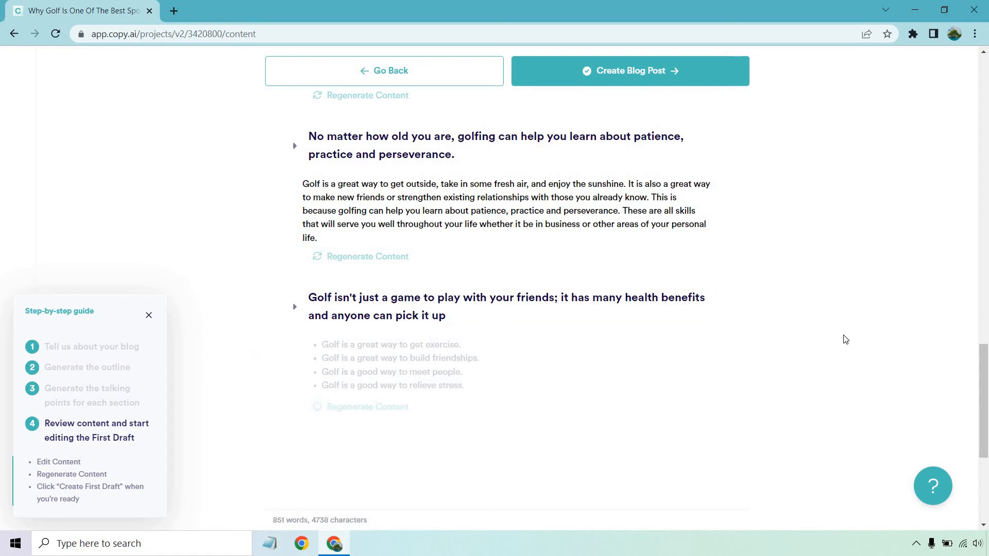
- Regenerate the final health-benefits section's bullet list as prose, reaching about 894 words
left_click(367, 406)
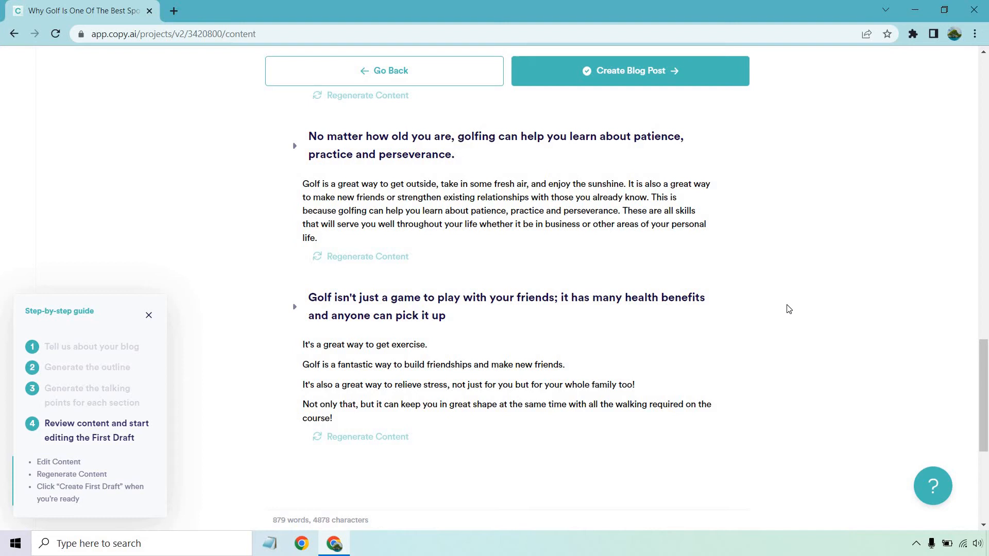
scroll("down", 3)
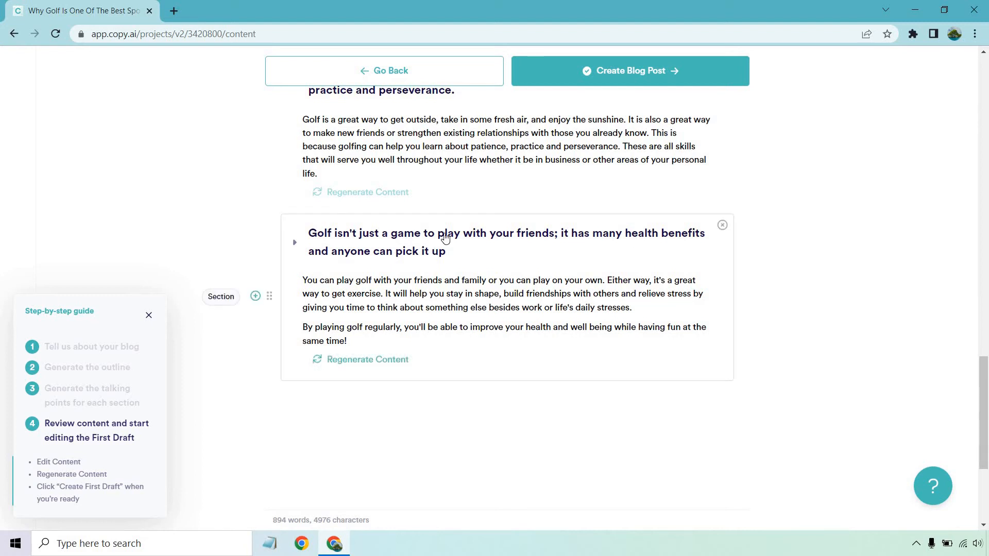
mouse_move(478, 265)
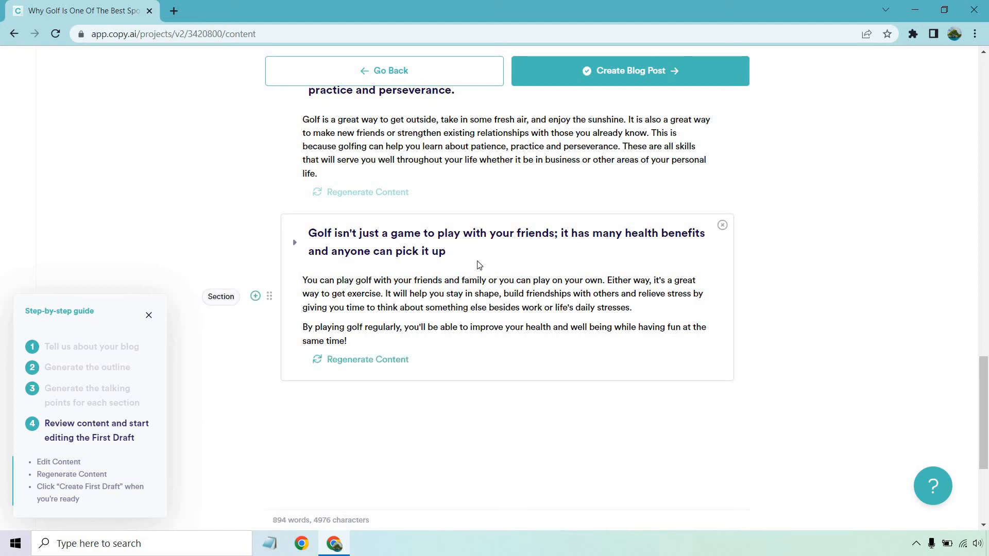
mouse_move(877, 318)
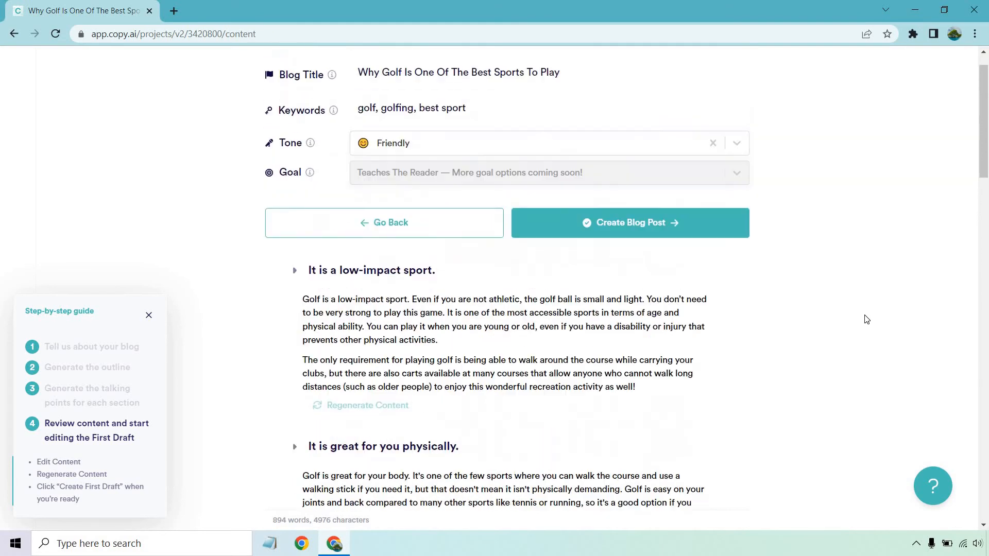
left_click(628, 223)
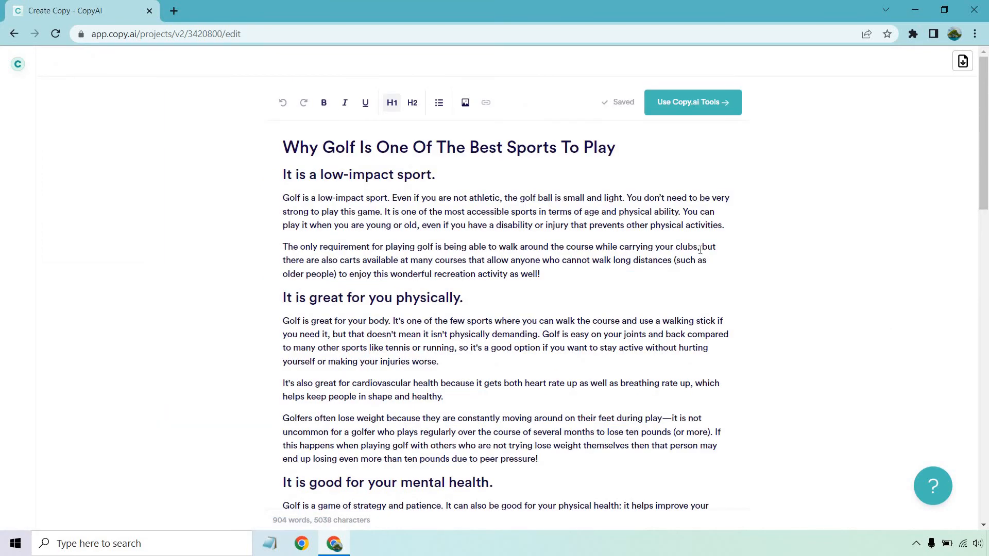
scroll("down", 3)
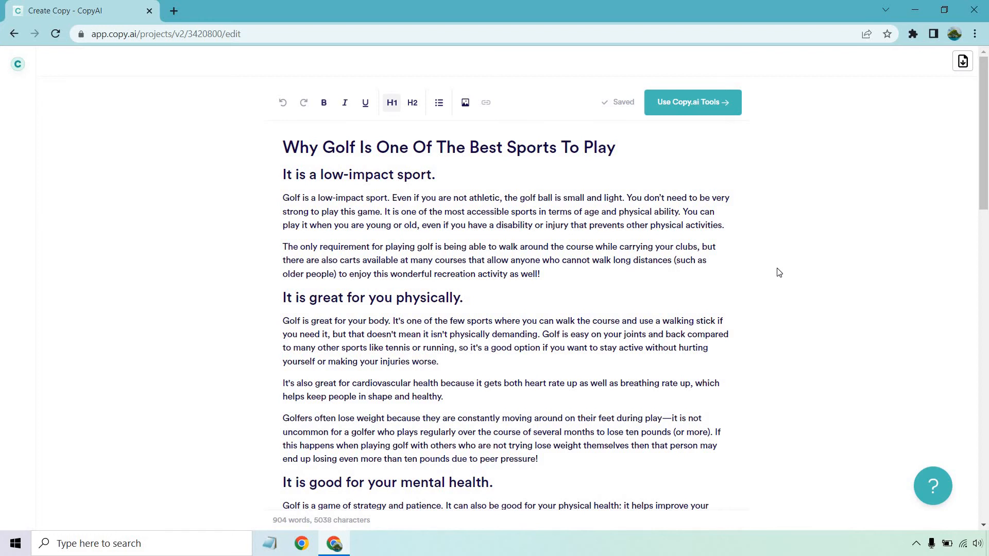
mouse_move(692, 102)
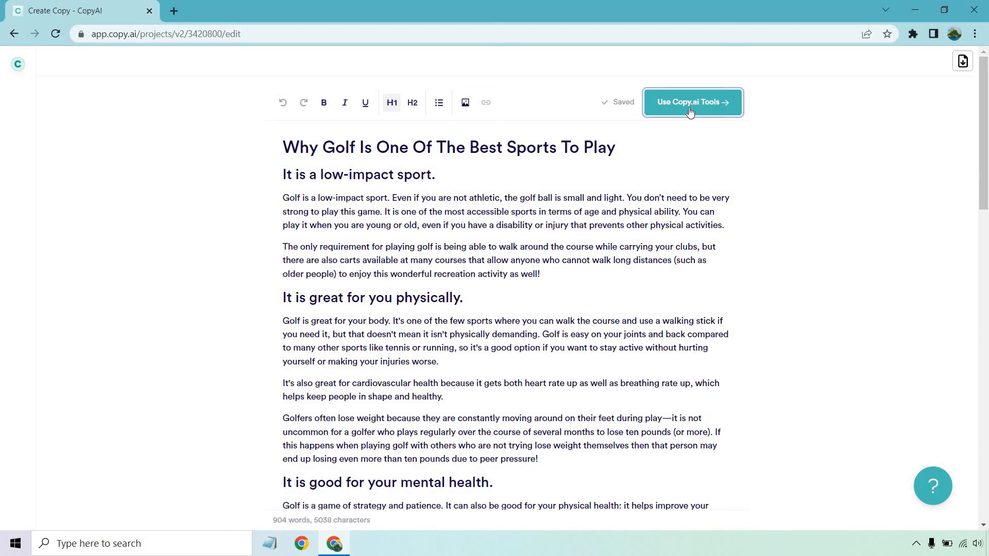
- Choose the Blog Intro tool with the title 'Why Golf Is One Of The Best Sports To Play'
left_click(692, 102)
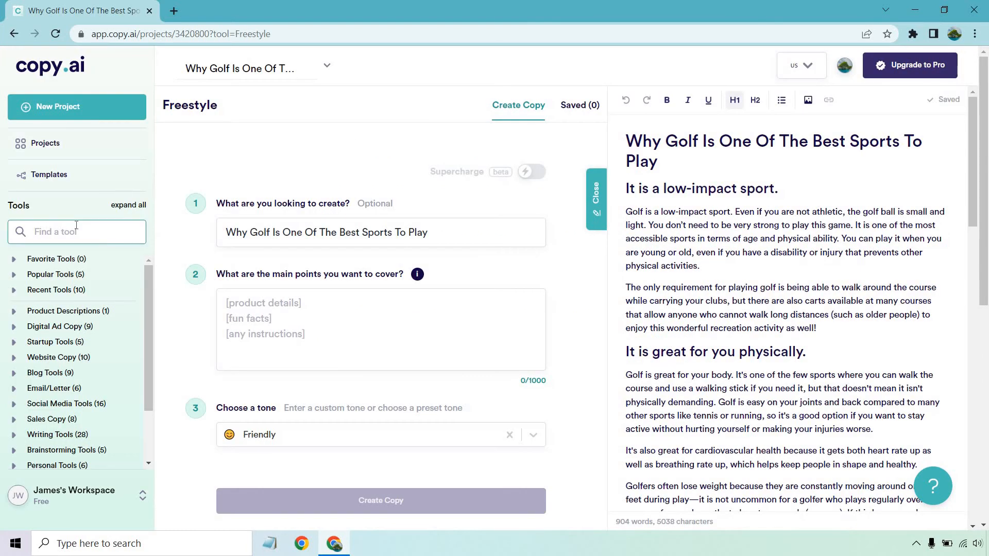
type("intro")
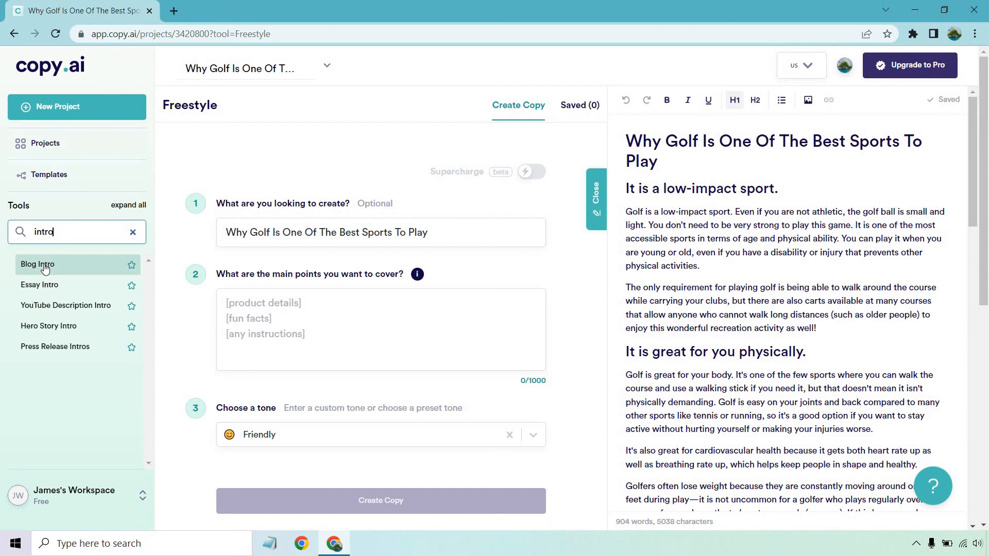
left_click(37, 264)
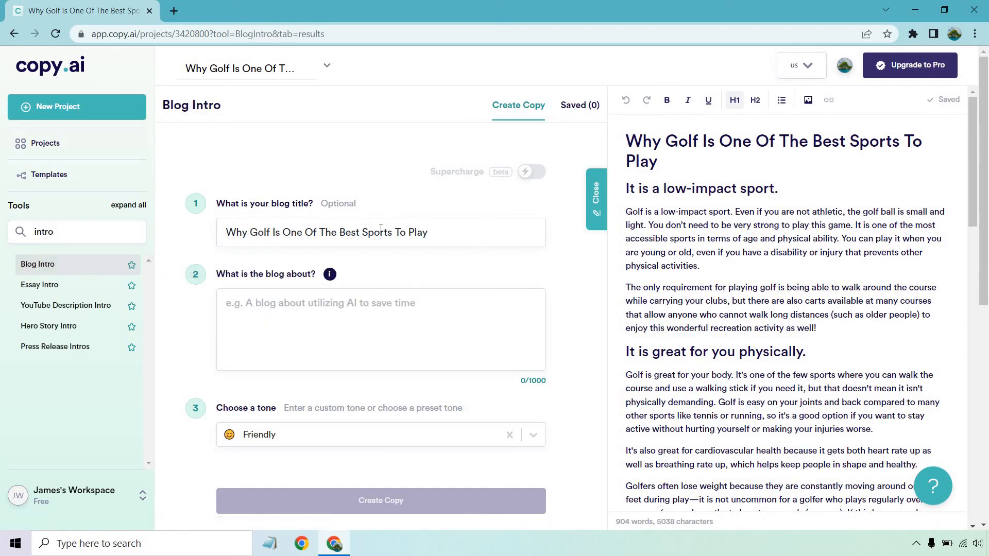
double_click(325, 232)
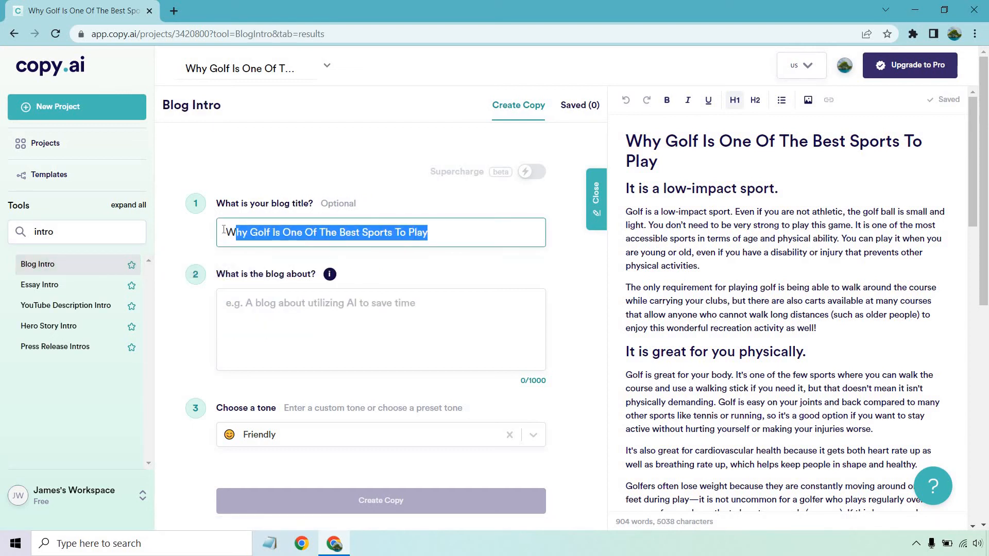
type("Why Golf Is One Of The Best Sports To Play")
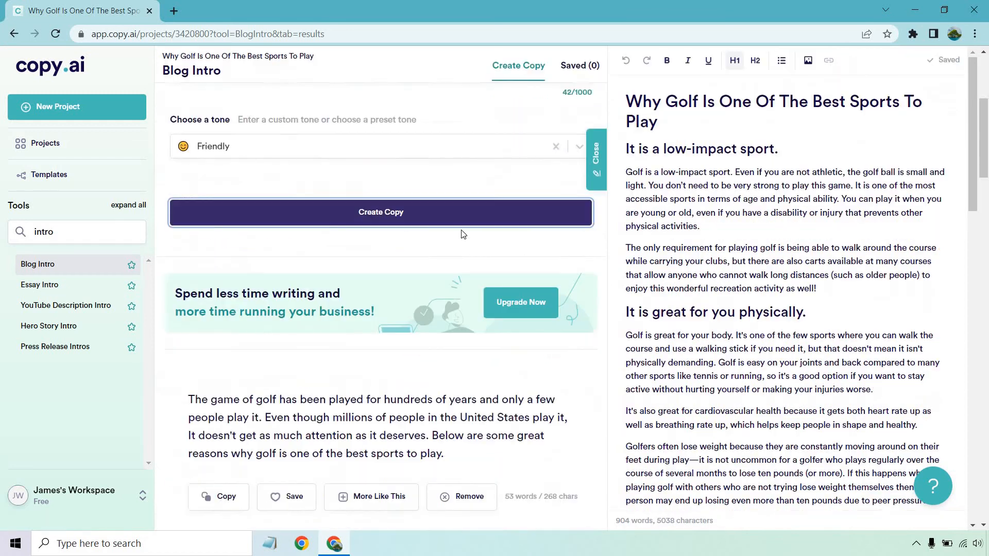
- Insert the first generated intro about golf's long history beneath the post's title
scroll("down", 3)
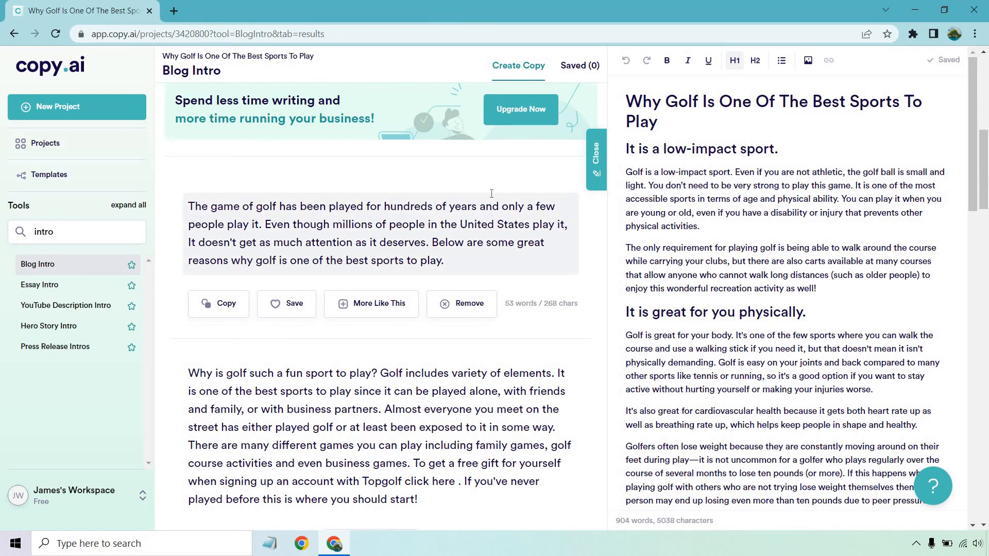
scroll("down", 3)
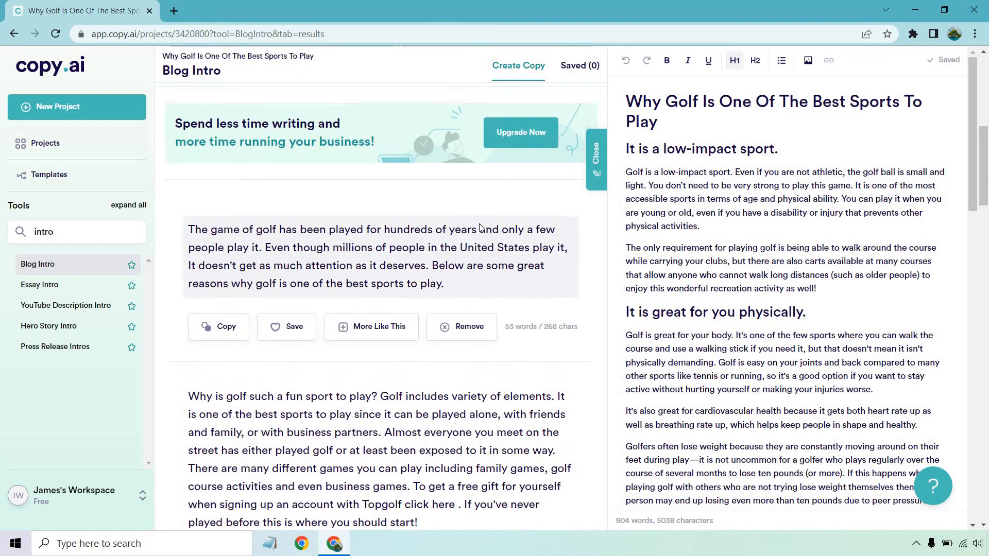
left_click(217, 326)
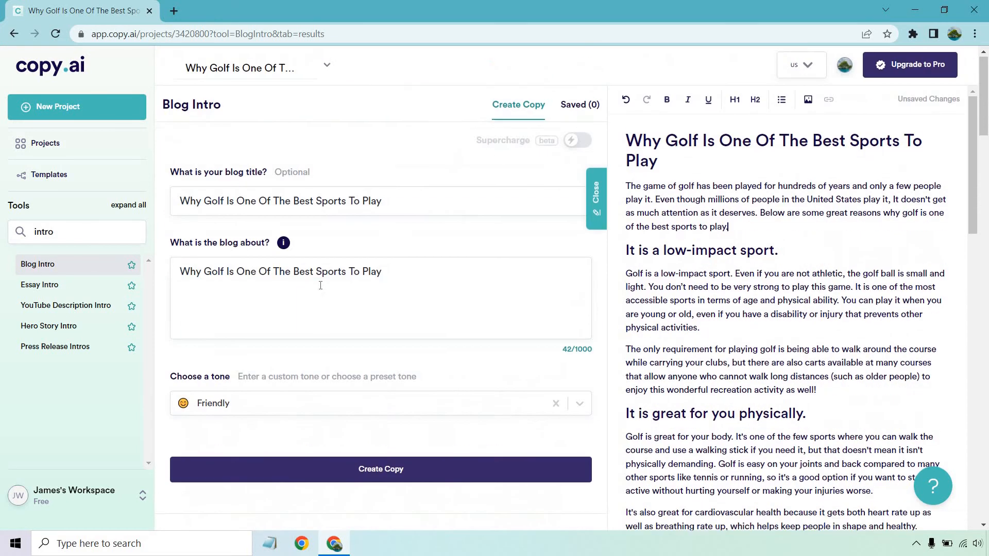
- Choose the Blog Conclusion tool and generate conclusion paragraphs for the golf post
type("c")
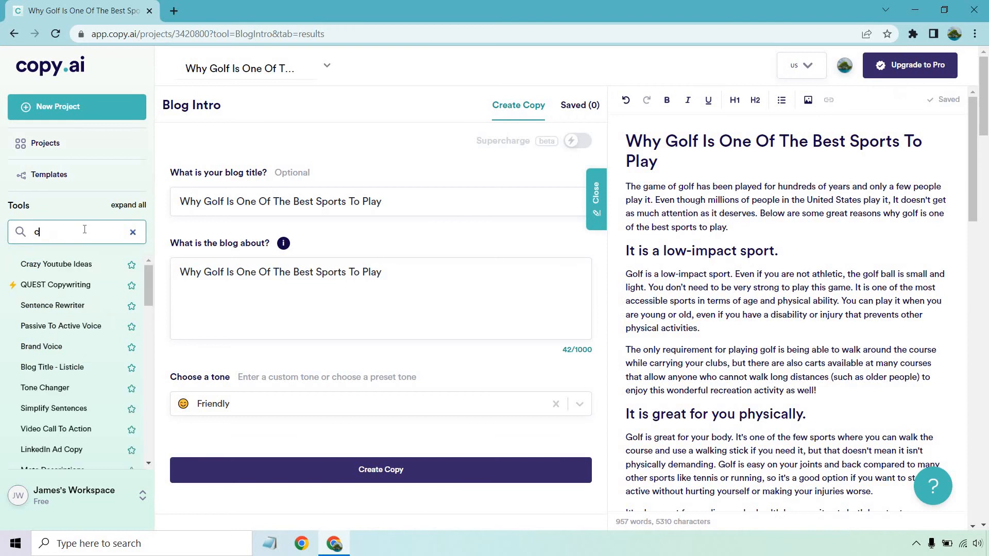
type("conclu")
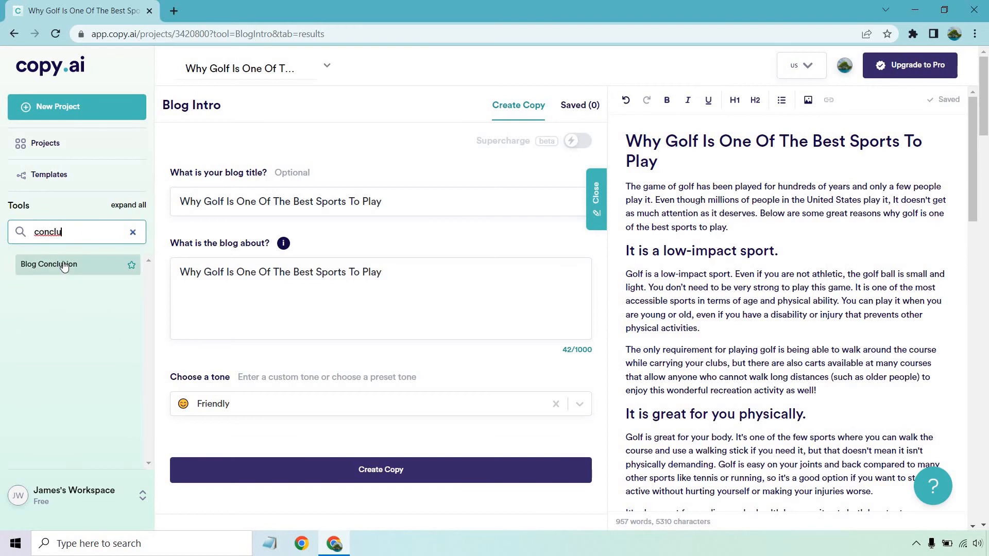
left_click(48, 265)
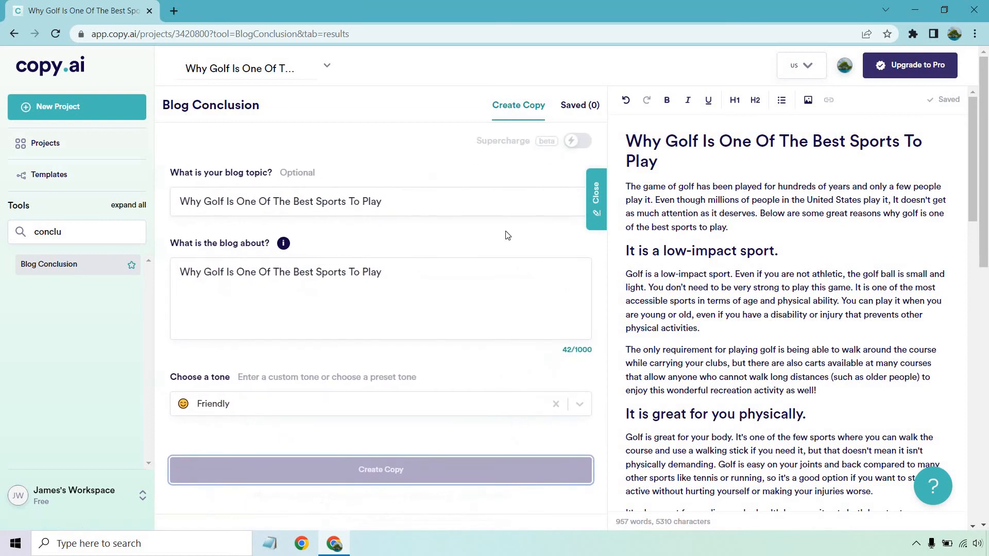
left_click(380, 470)
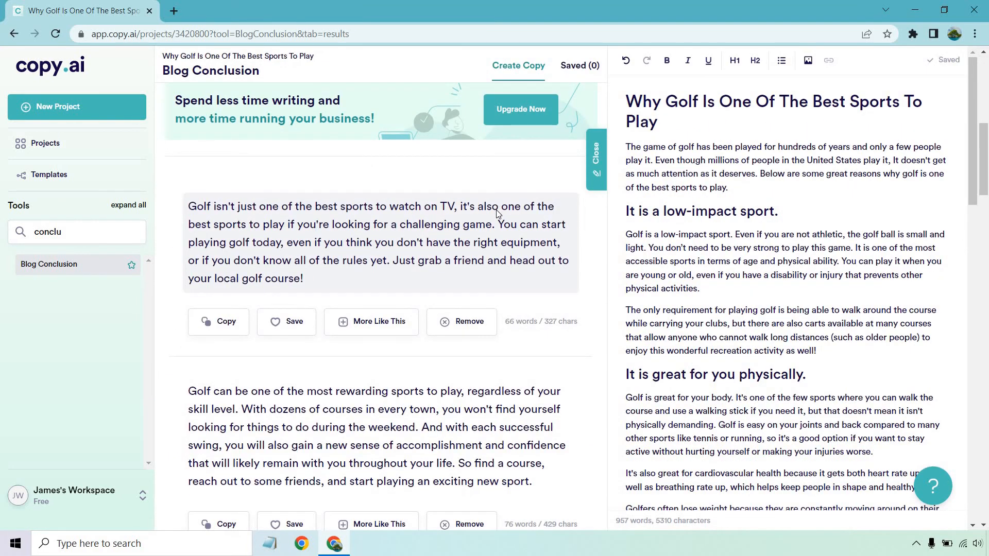
scroll("down", 3)
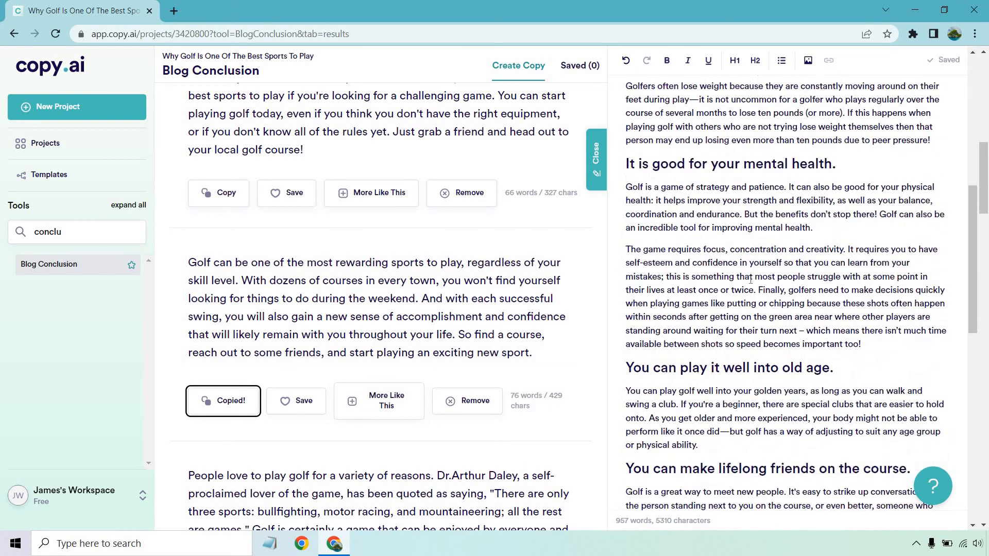
- Paste the second conclusion result at the end of the post under the word 'Conclusion'
scroll("down", 3)
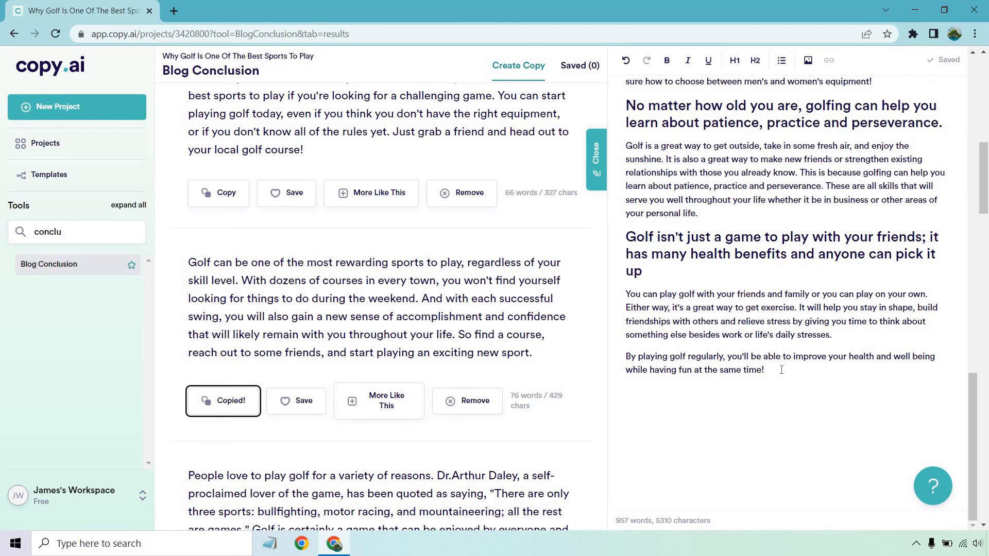
left_click_drag(626, 356, 764, 370)
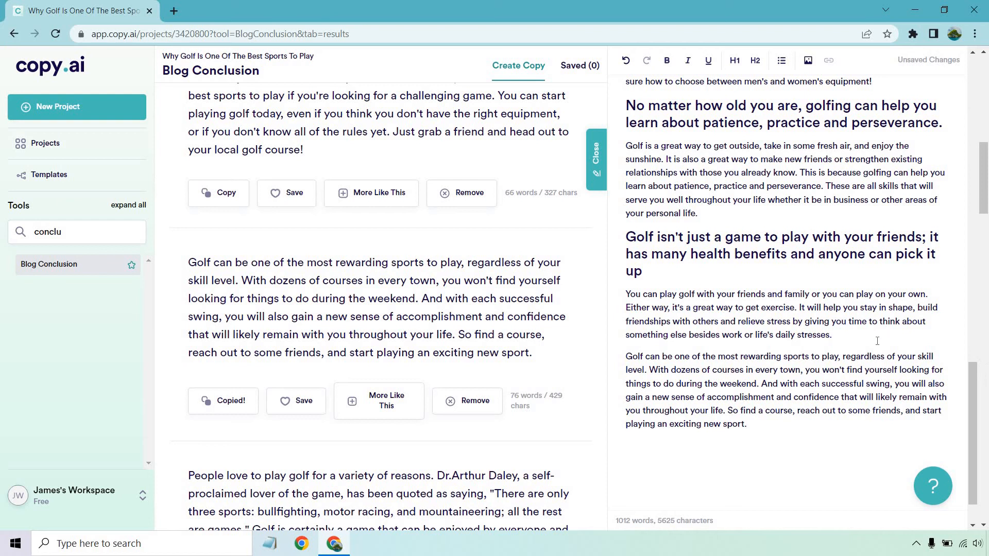
type("Conclus")
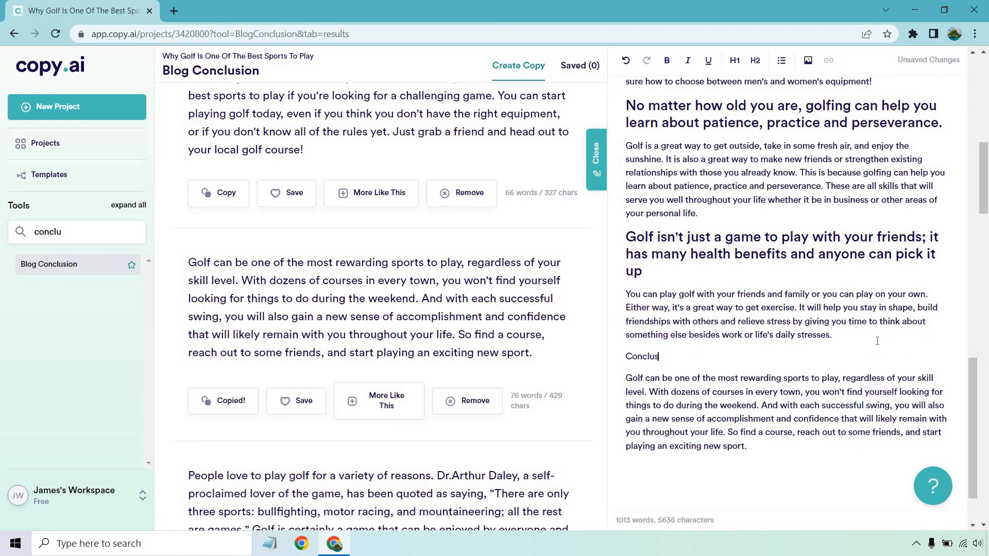
type("ion")
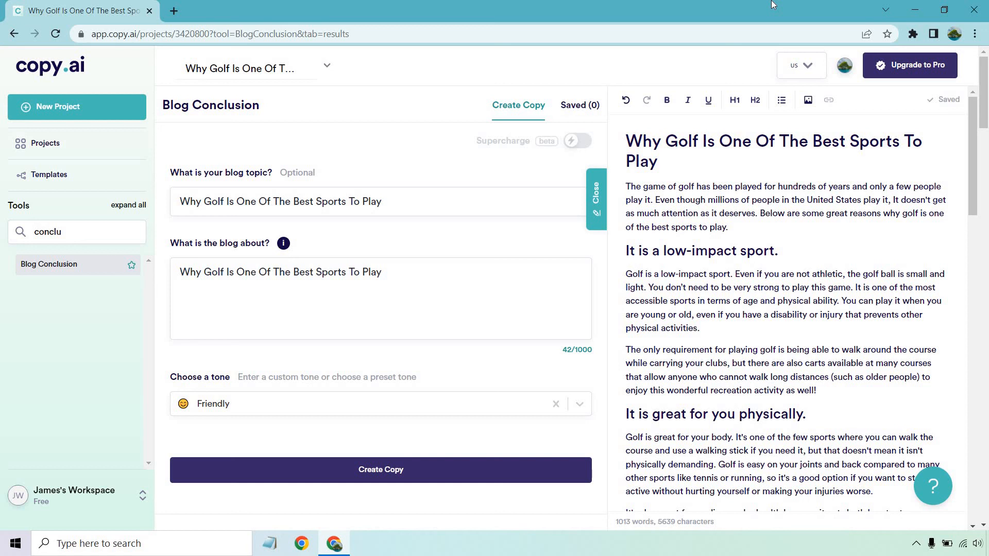
- Clear the 'conclu' tool search so the full list of writing tools shows again
double_click(47, 232)
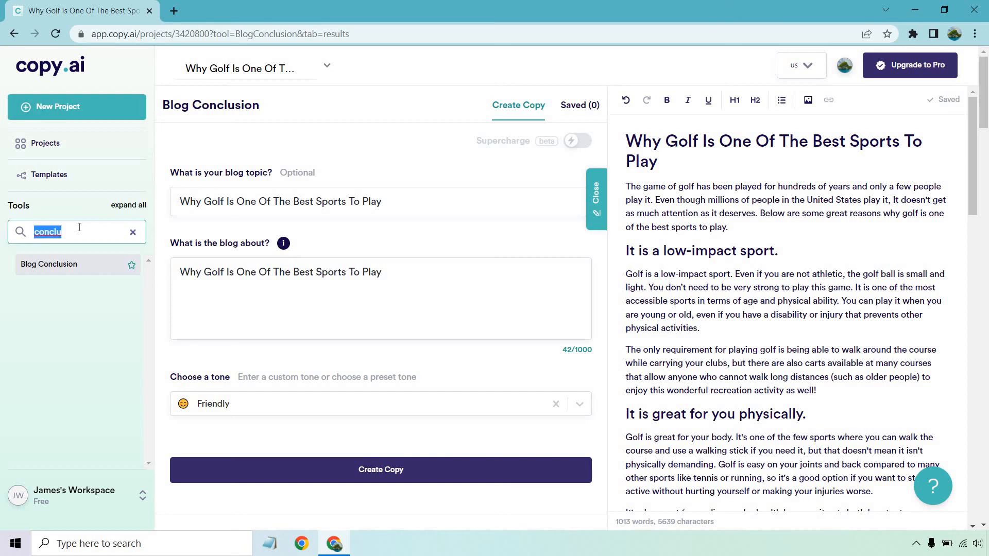
left_click(133, 232)
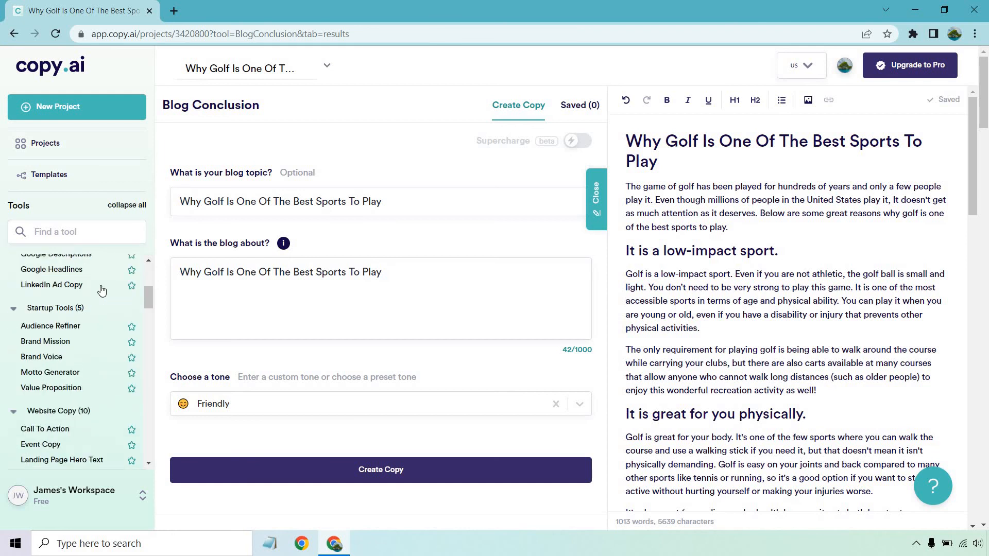